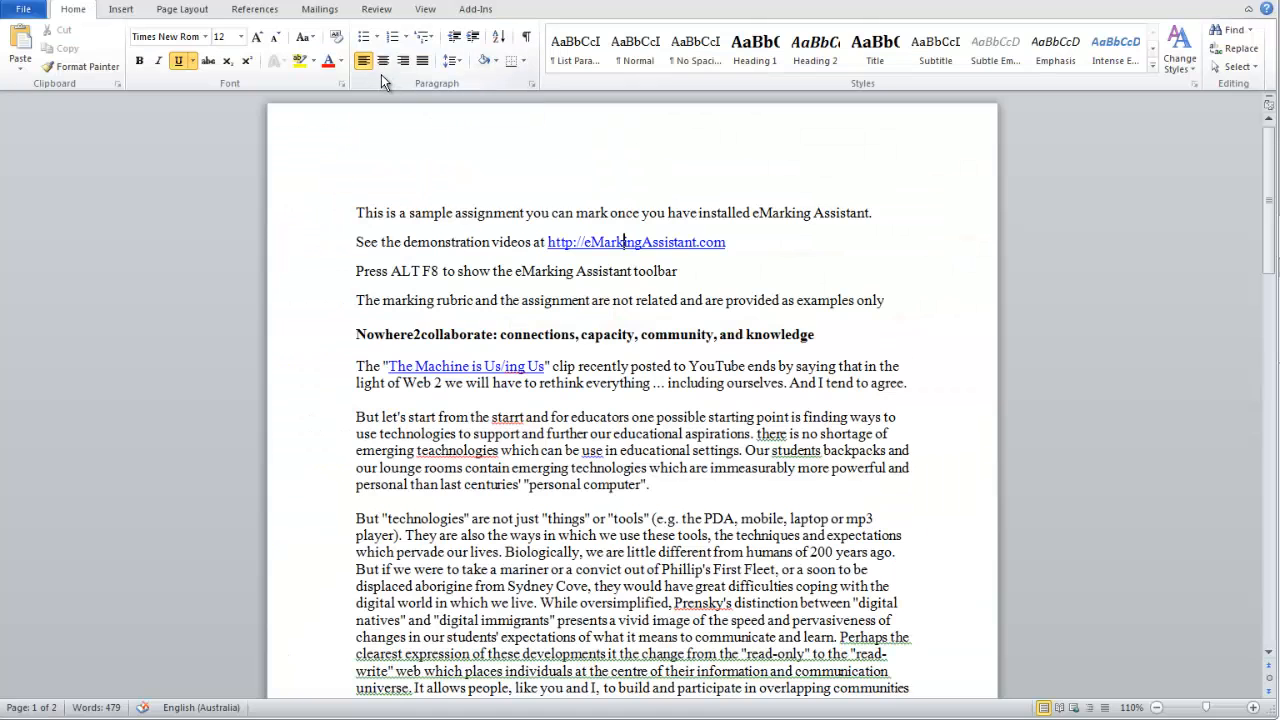
# Insert the reusable acadWrit 'need reference here' comment as a margin comment beside the clip phrase
pyautogui.press('alt+F8')
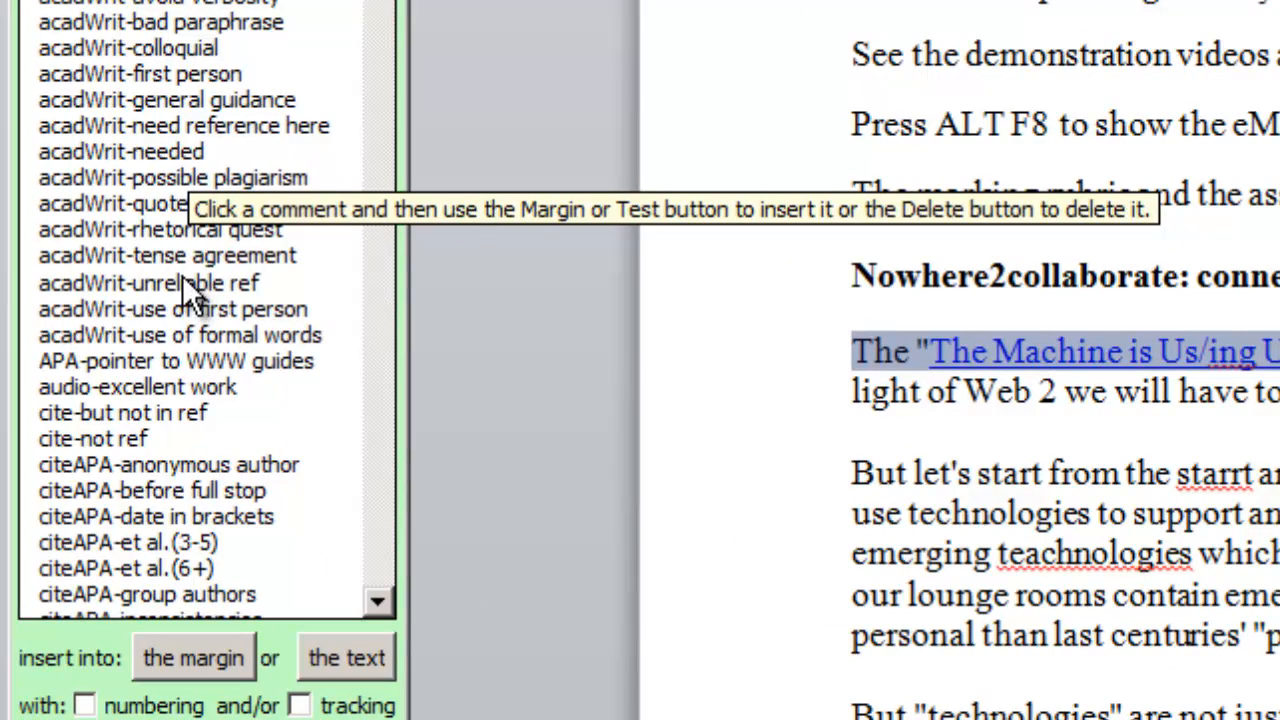
pyautogui.moveTo(180, 136)
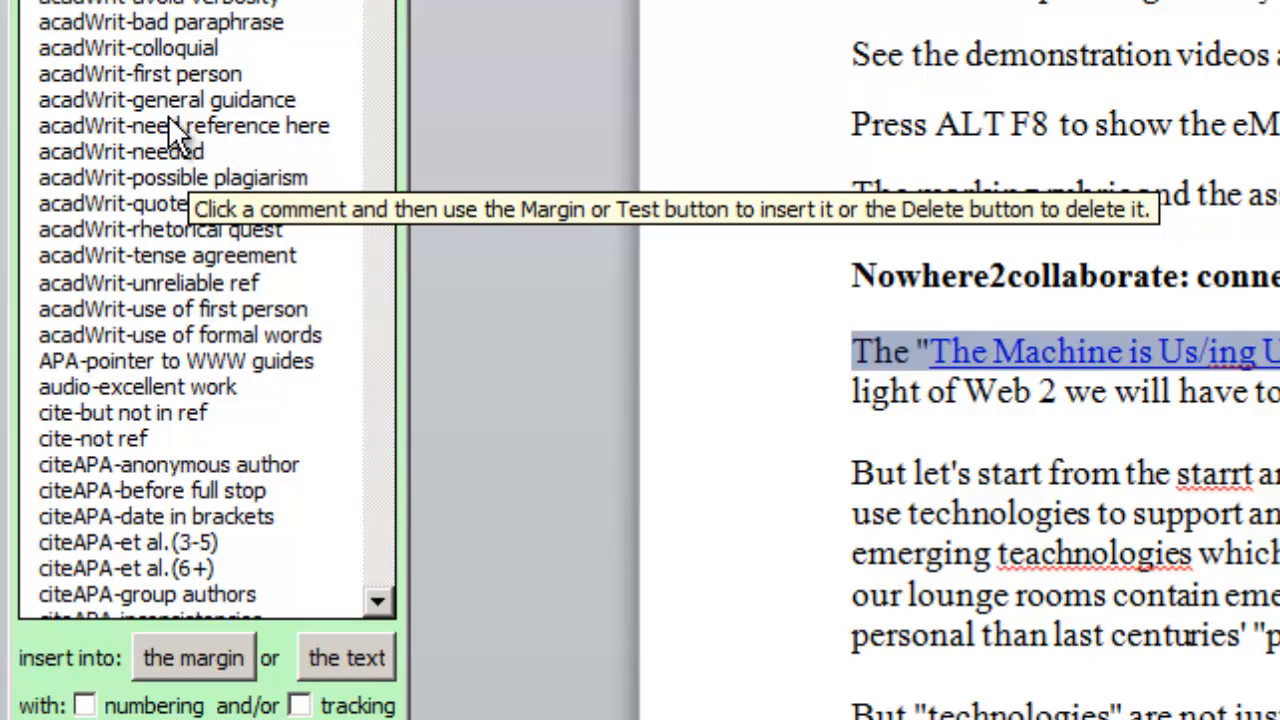
pyautogui.click(184, 124)
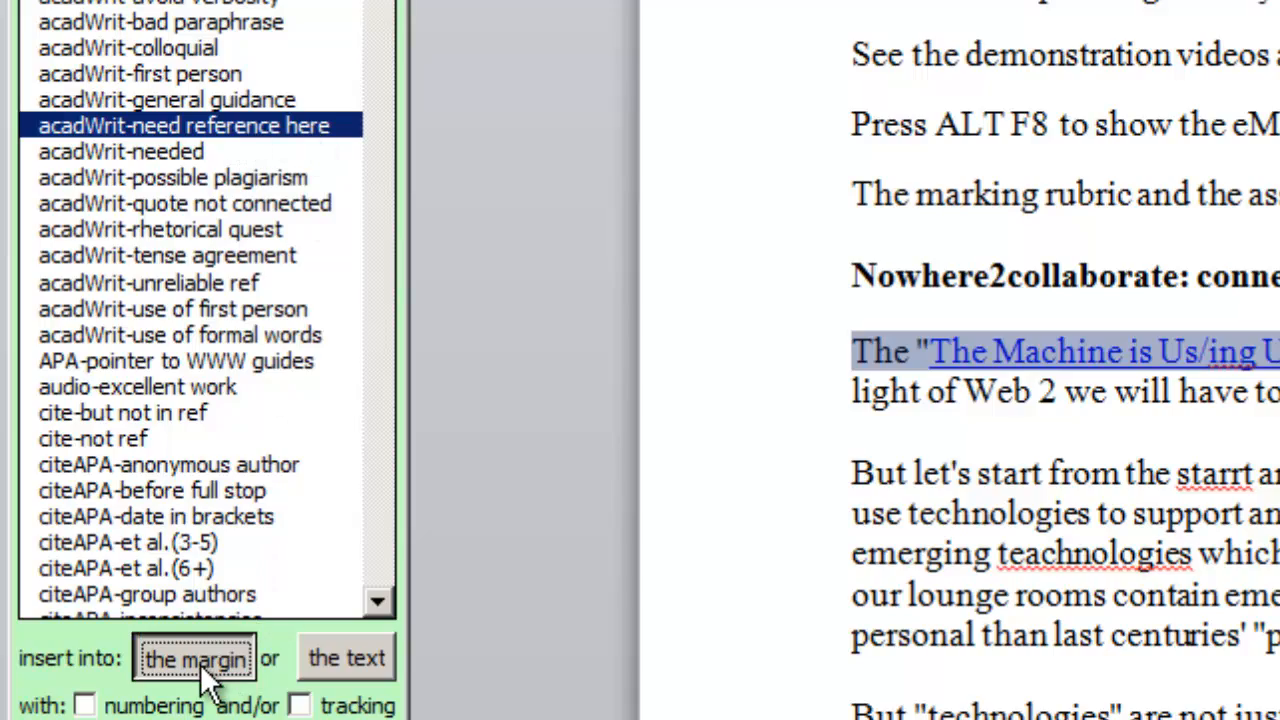
pyautogui.click(194, 658)
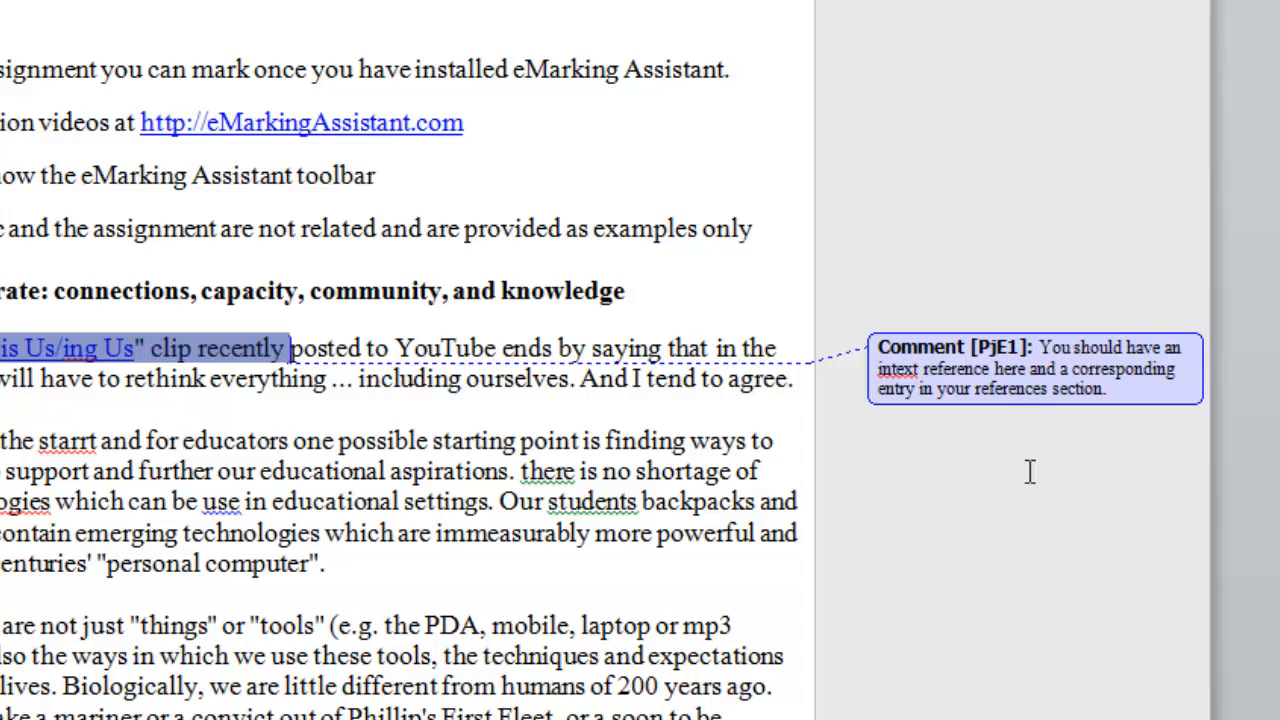
pyautogui.scroll(-3)
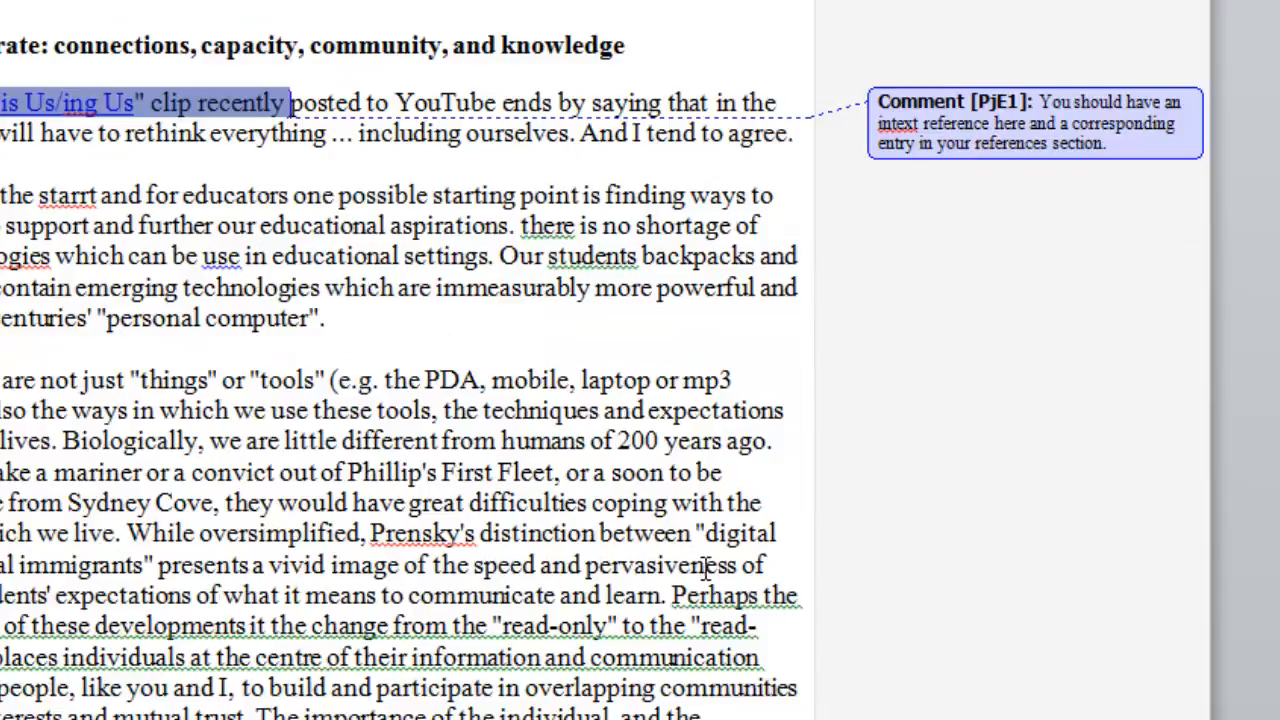
pyautogui.scroll(-3)
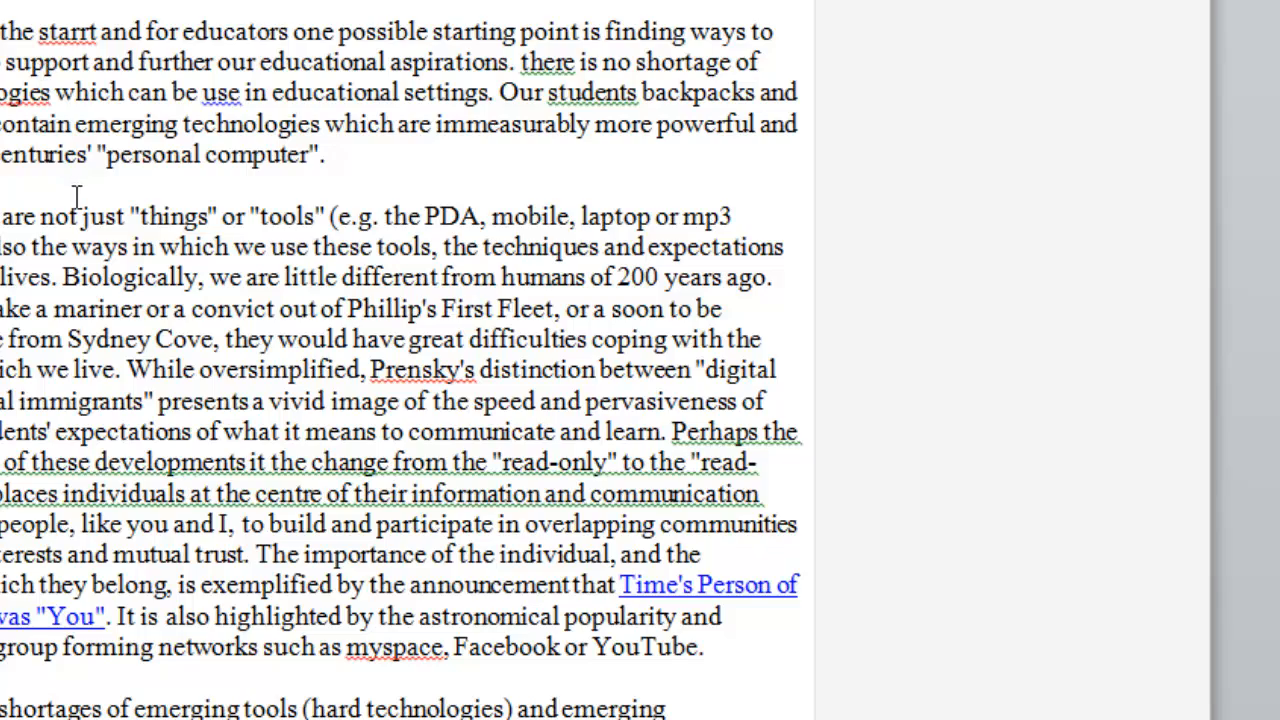
pyautogui.scroll(-3)
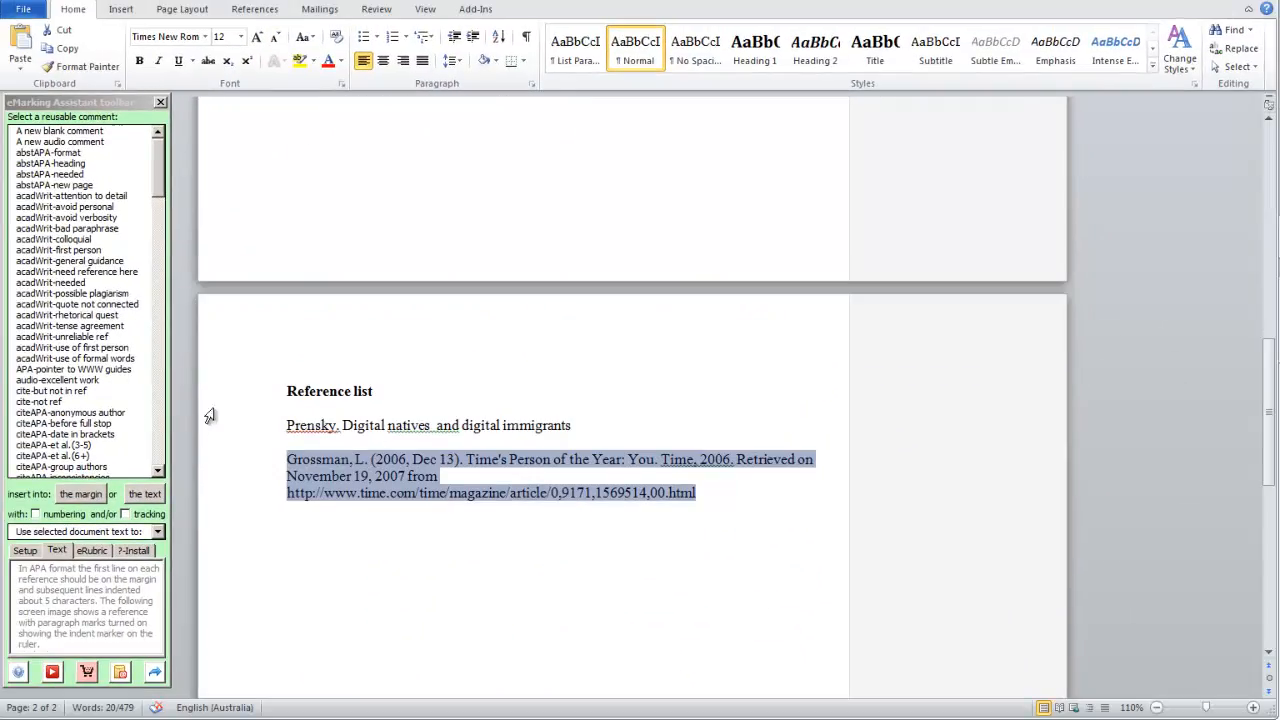
pyautogui.scroll(-3)
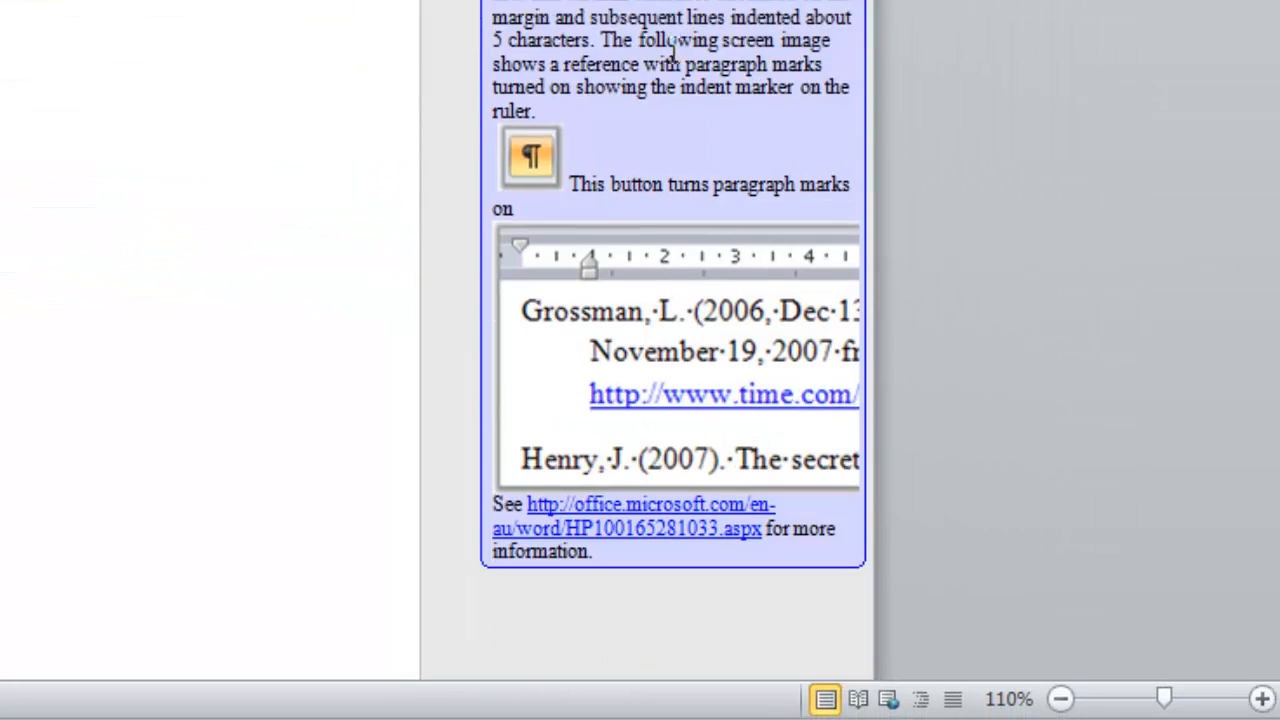
pyautogui.scroll(-3)
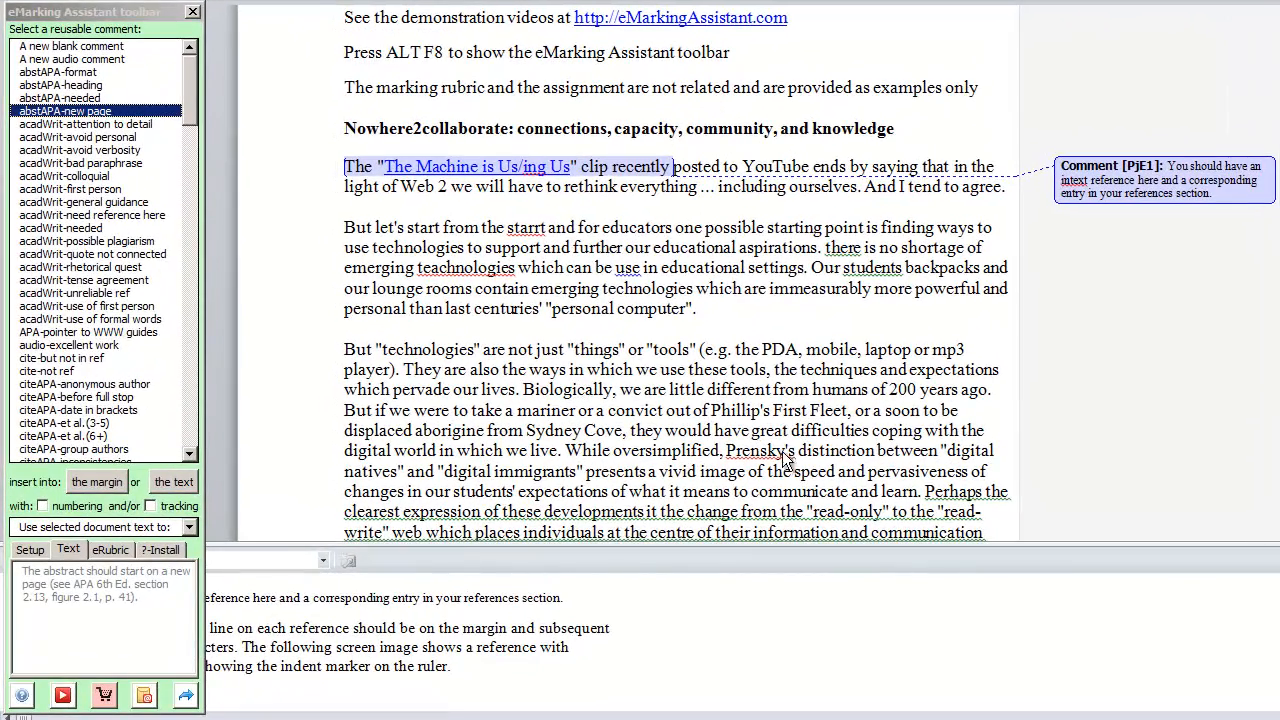
# Comment 'This is a very interesting point' on the 200-years-ago sentence and save it as reusable 'interesting point'
pyautogui.moveTo(708, 388); pyautogui.dragTo(984, 388)
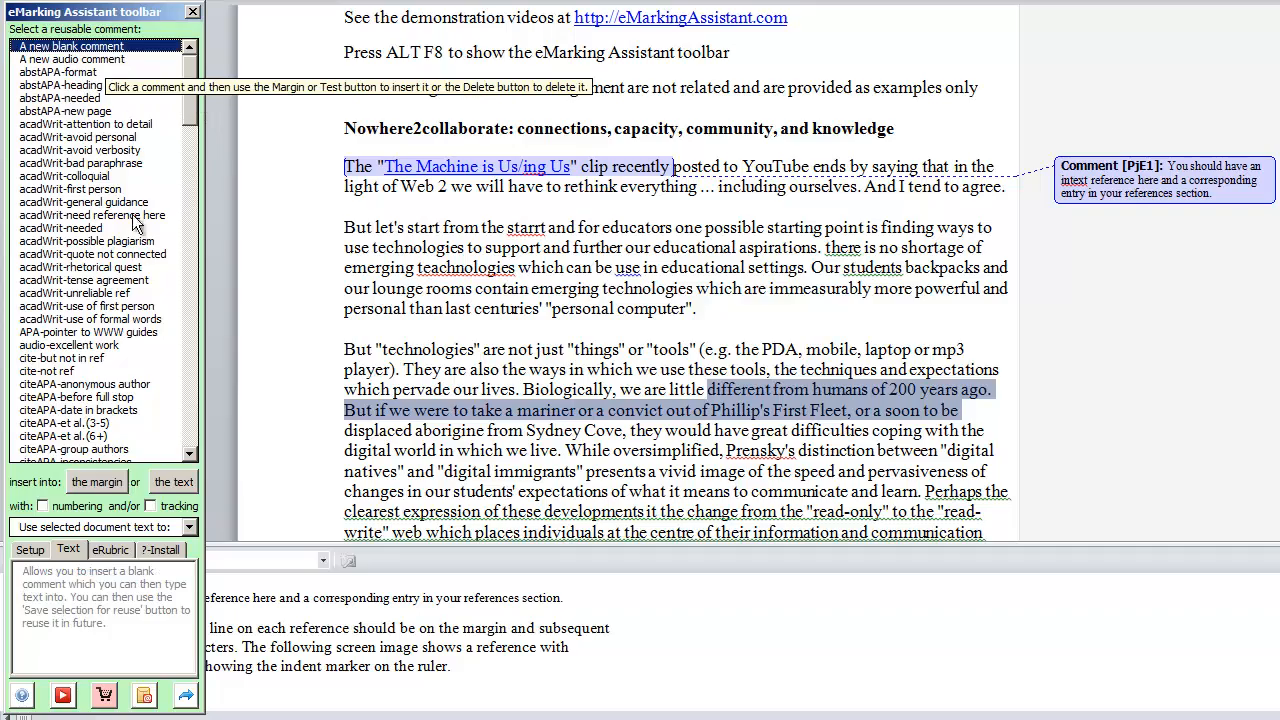
pyautogui.click(96, 480)
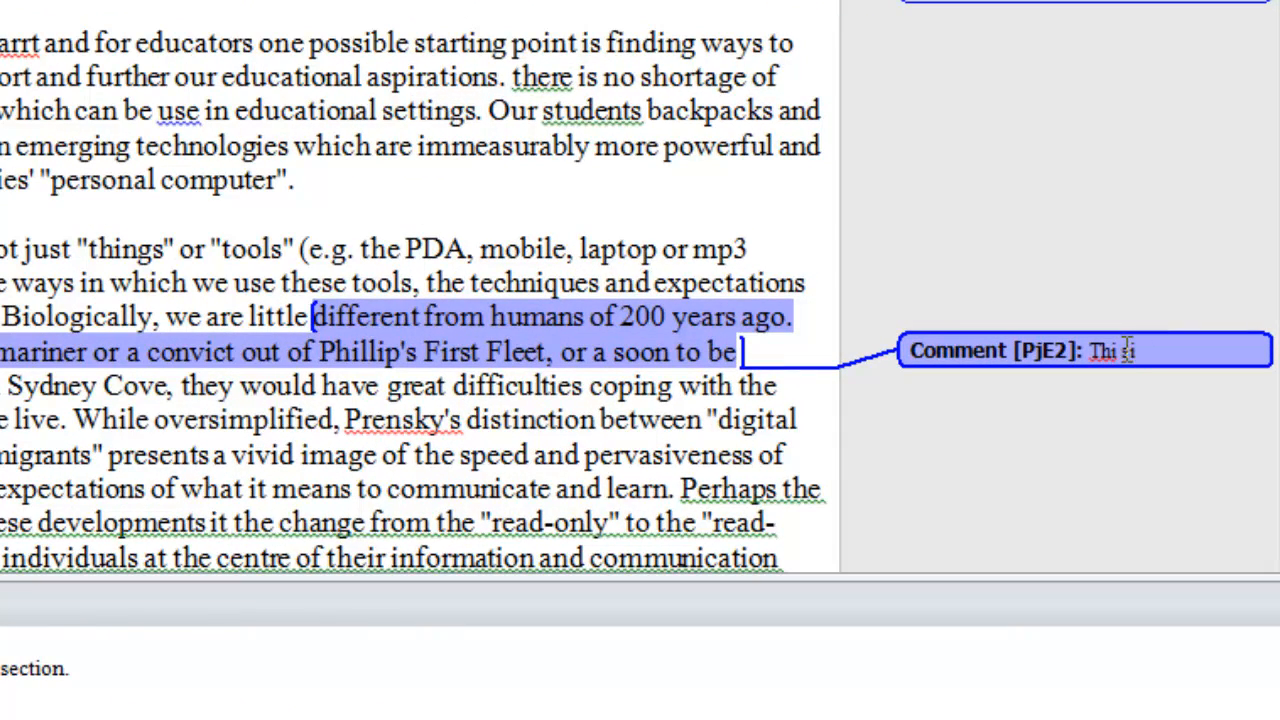
pyautogui.write('is a very interesting point')
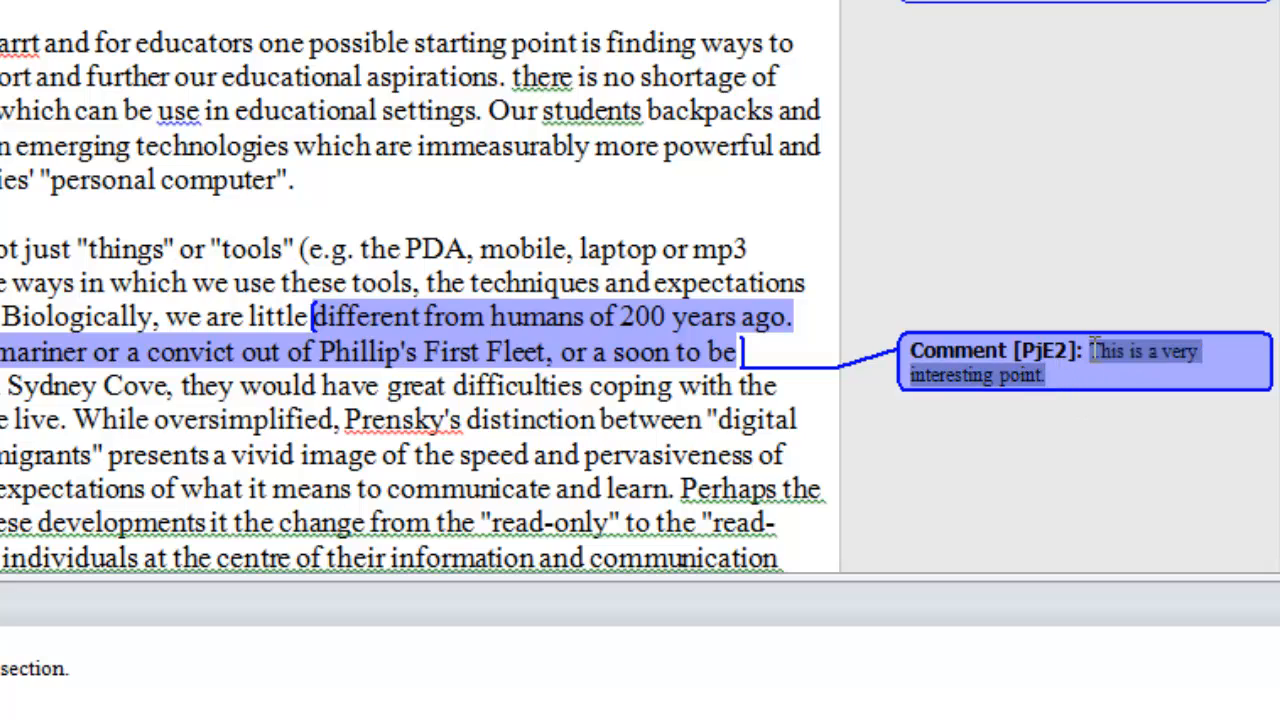
pyautogui.moveTo(1140, 356)
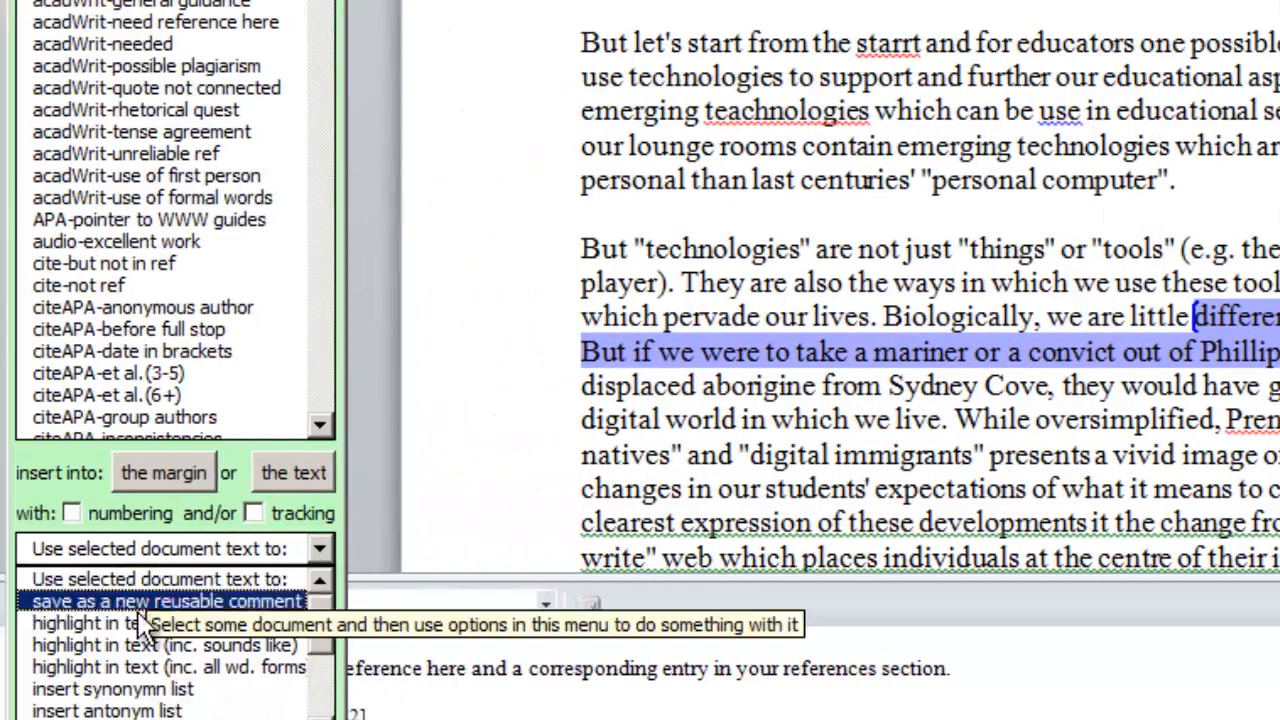
pyautogui.click(166, 600)
pyautogui.write('interesting point')
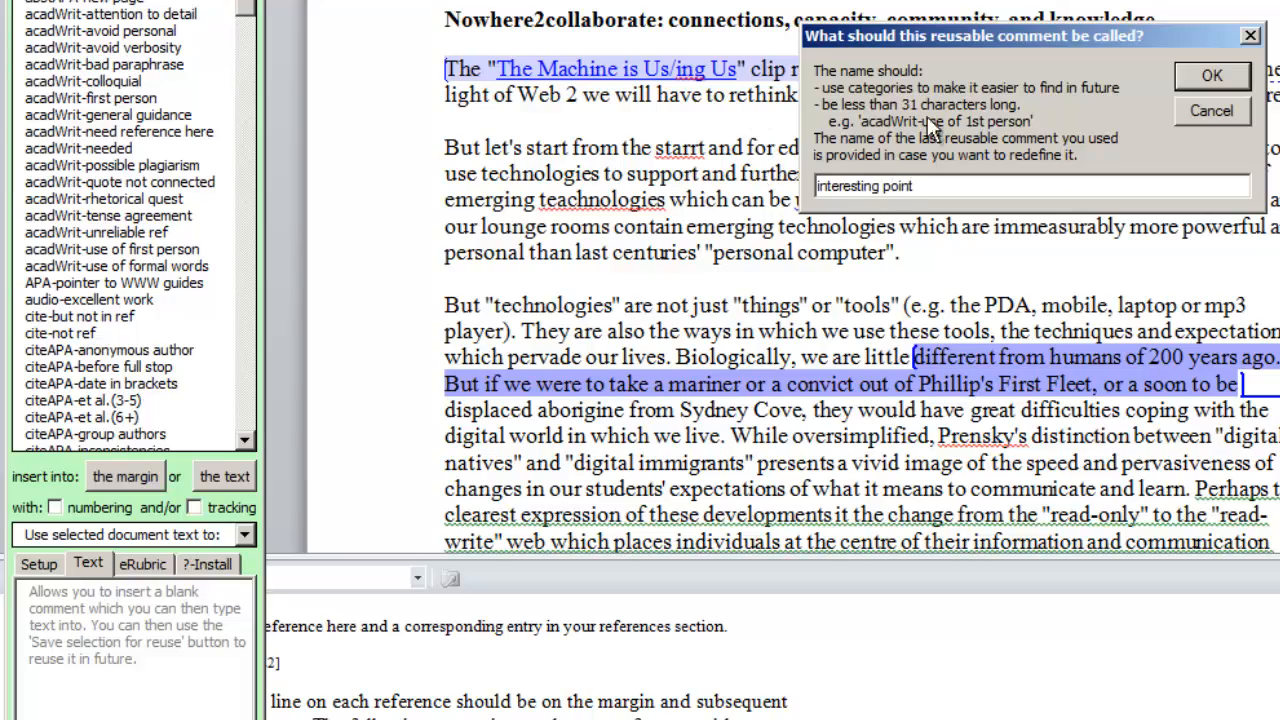
pyautogui.click(1212, 76)
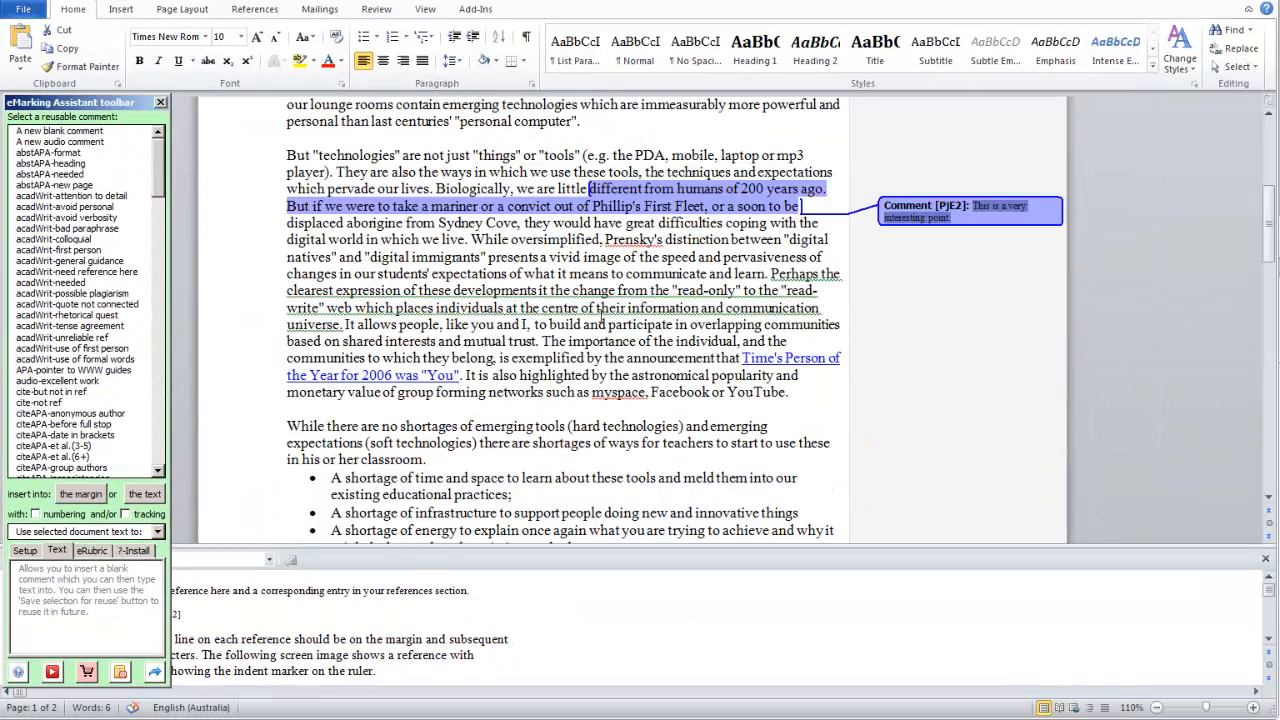
pyautogui.scroll(-3)
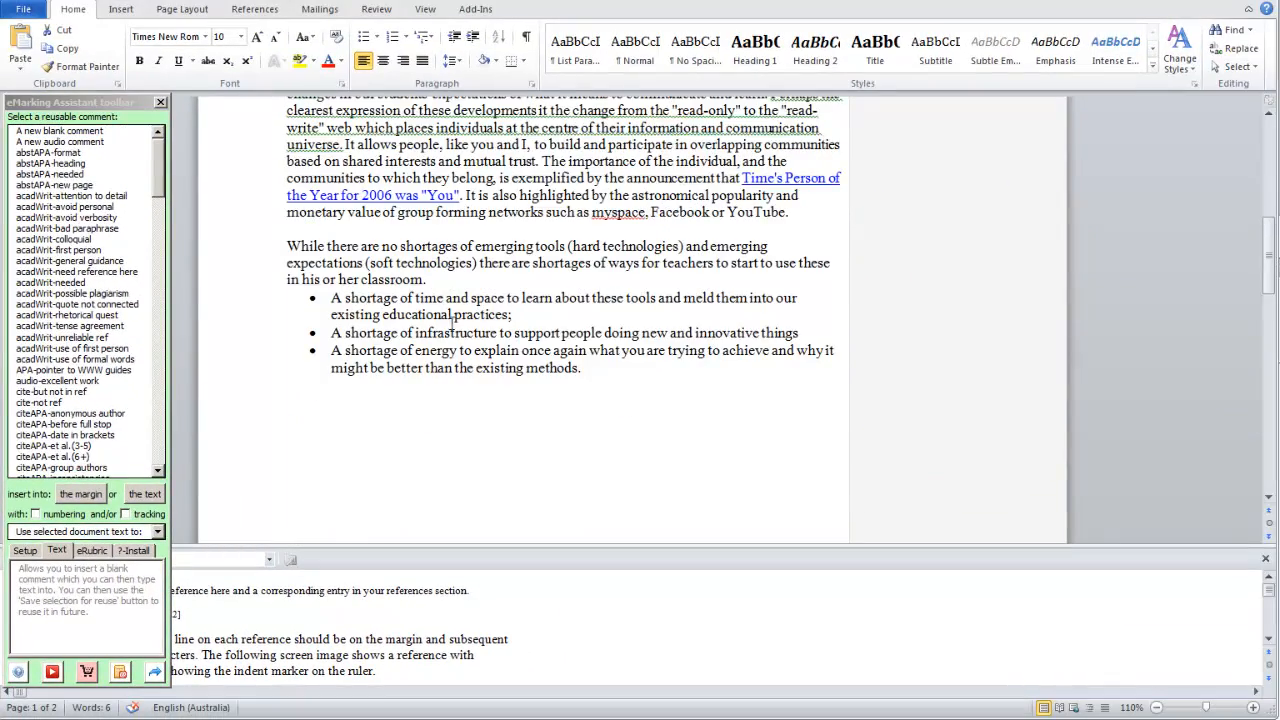
pyautogui.scroll(-3)
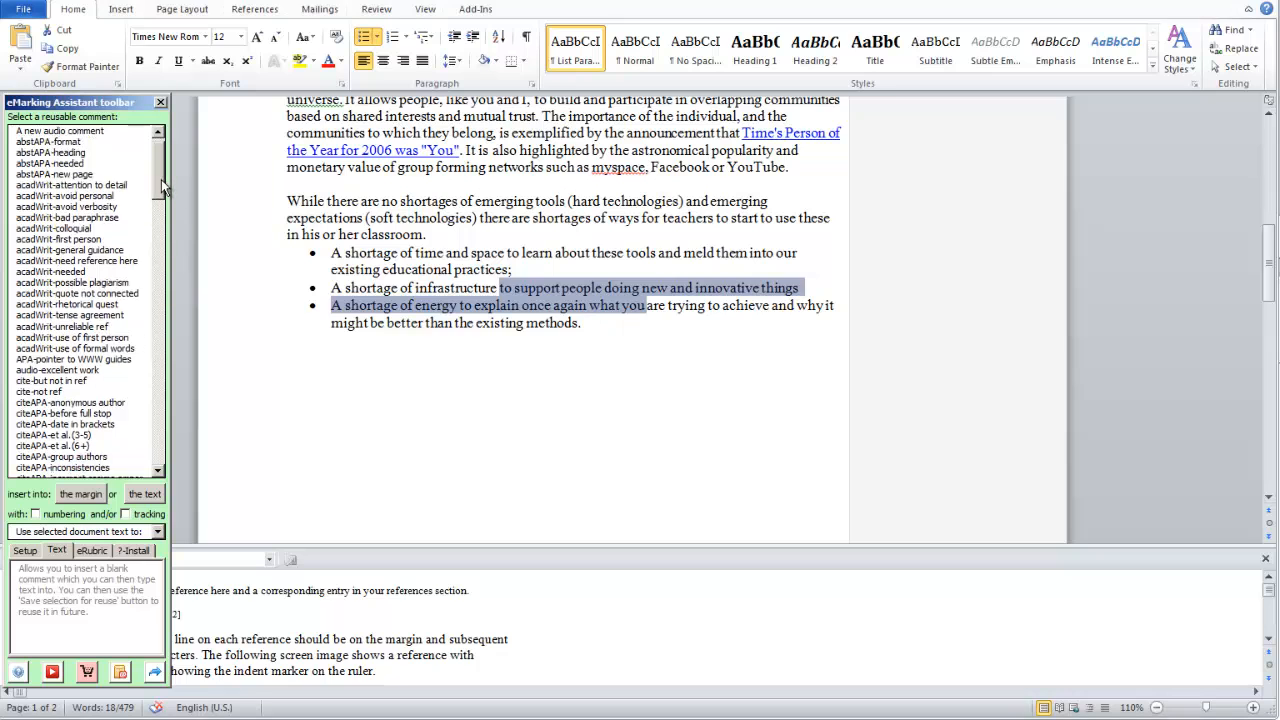
pyautogui.scroll(-3)
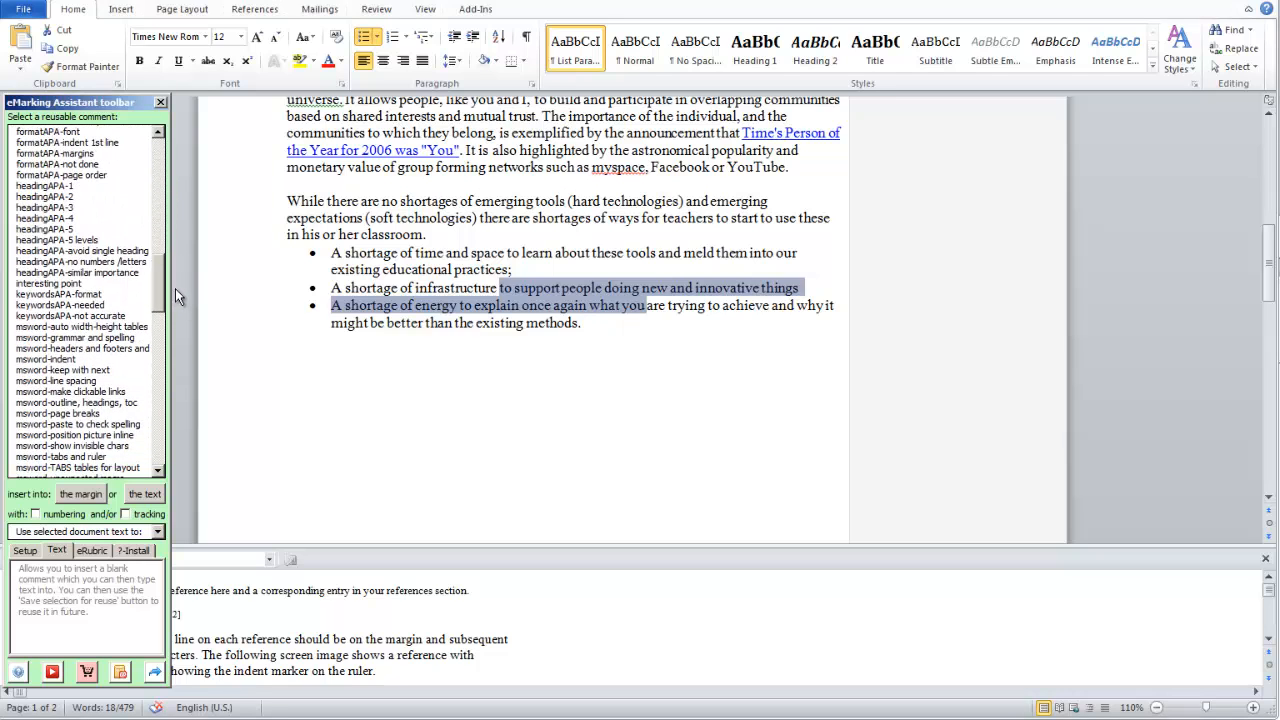
pyautogui.click(48, 284)
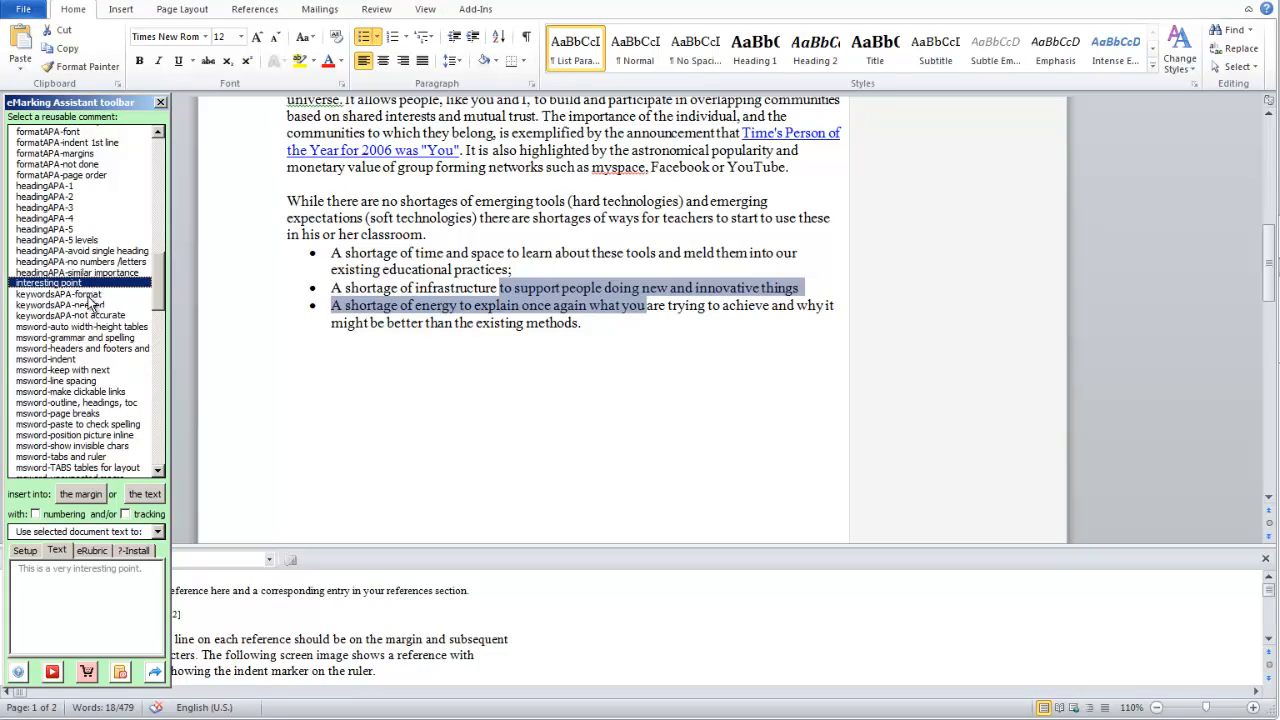
pyautogui.click(48, 284)
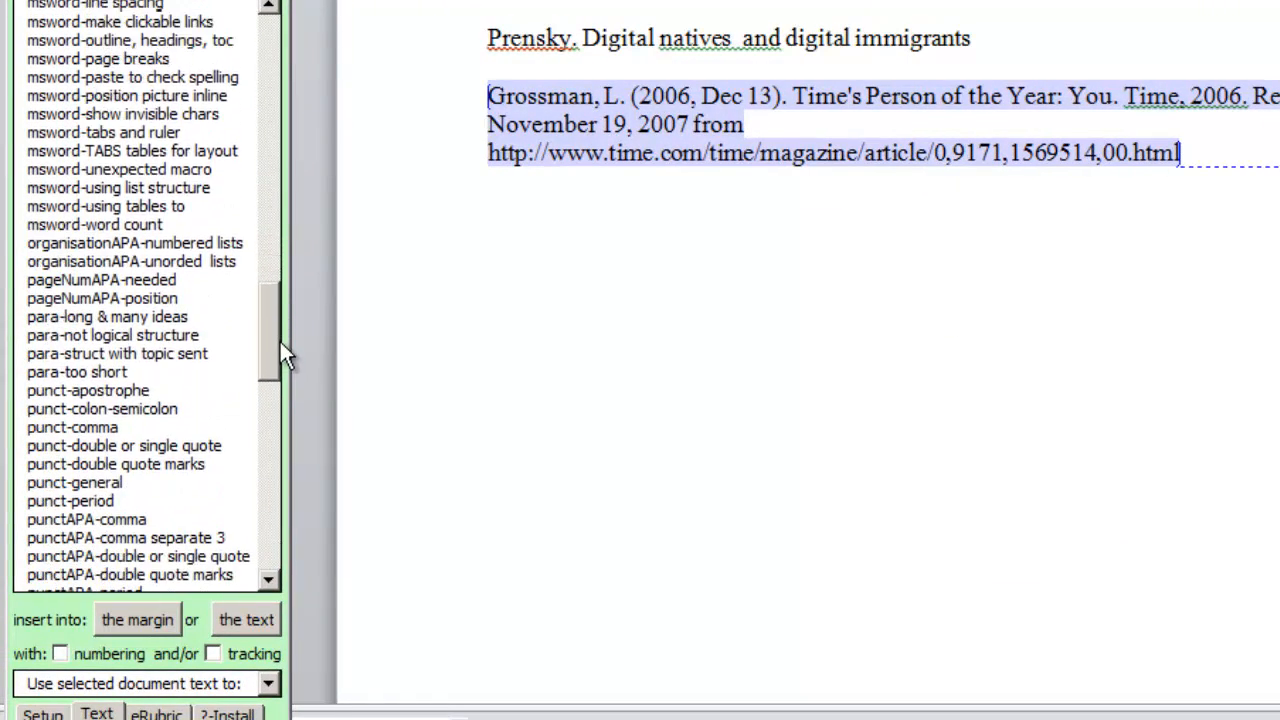
# Insert the rubric-grid USA table under General comments at the end of the assignment
pyautogui.scroll(-3)
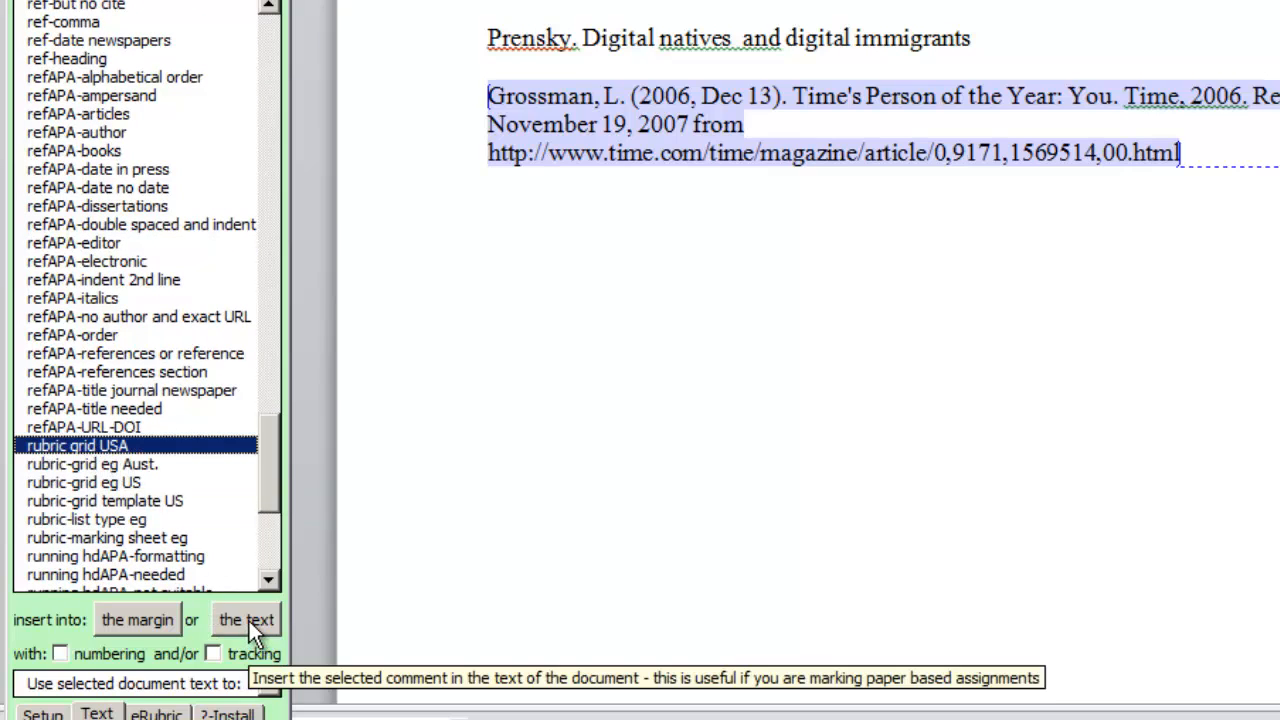
pyautogui.click(246, 620)
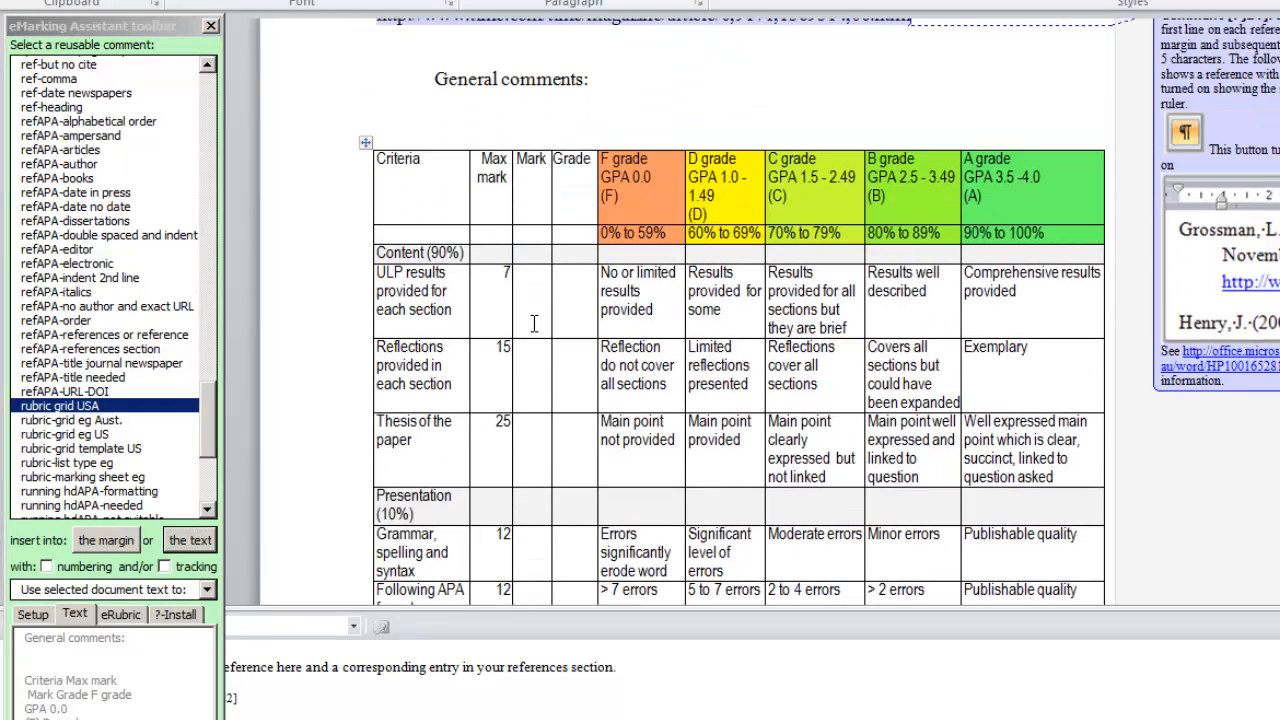
pyautogui.moveTo(684, 358)
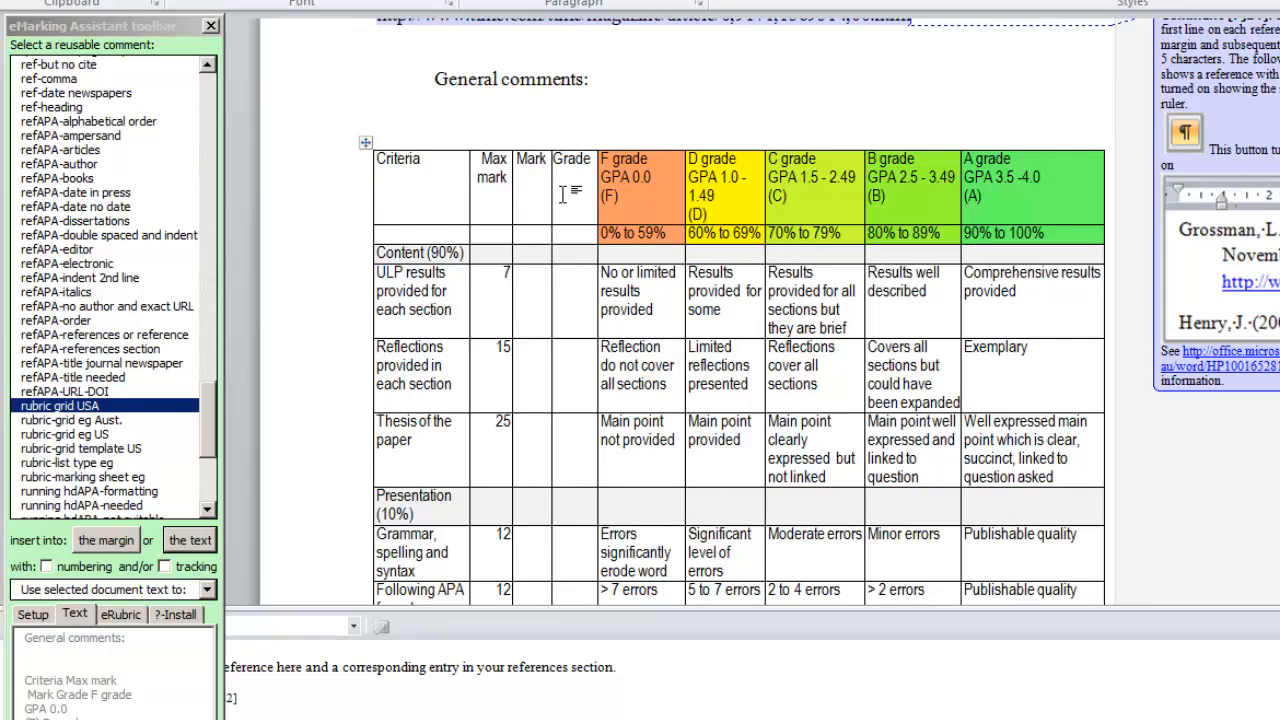
pyautogui.scroll(-3)
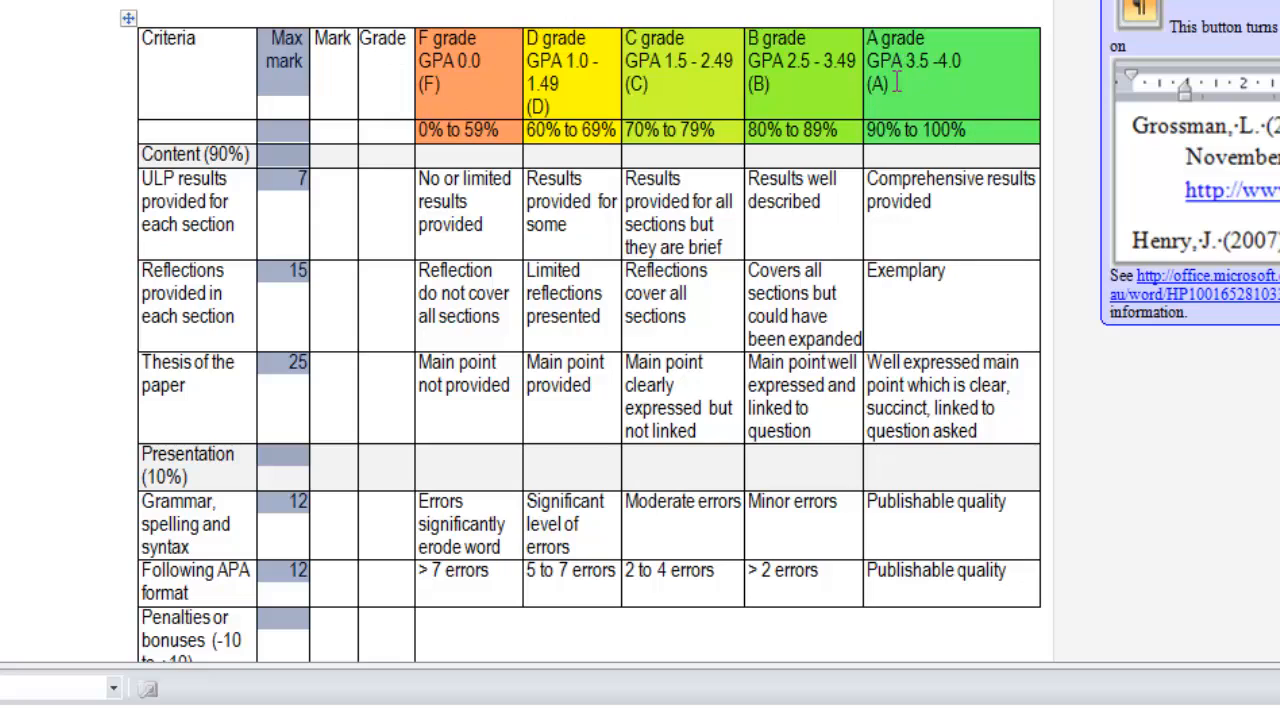
pyautogui.moveTo(464, 210)
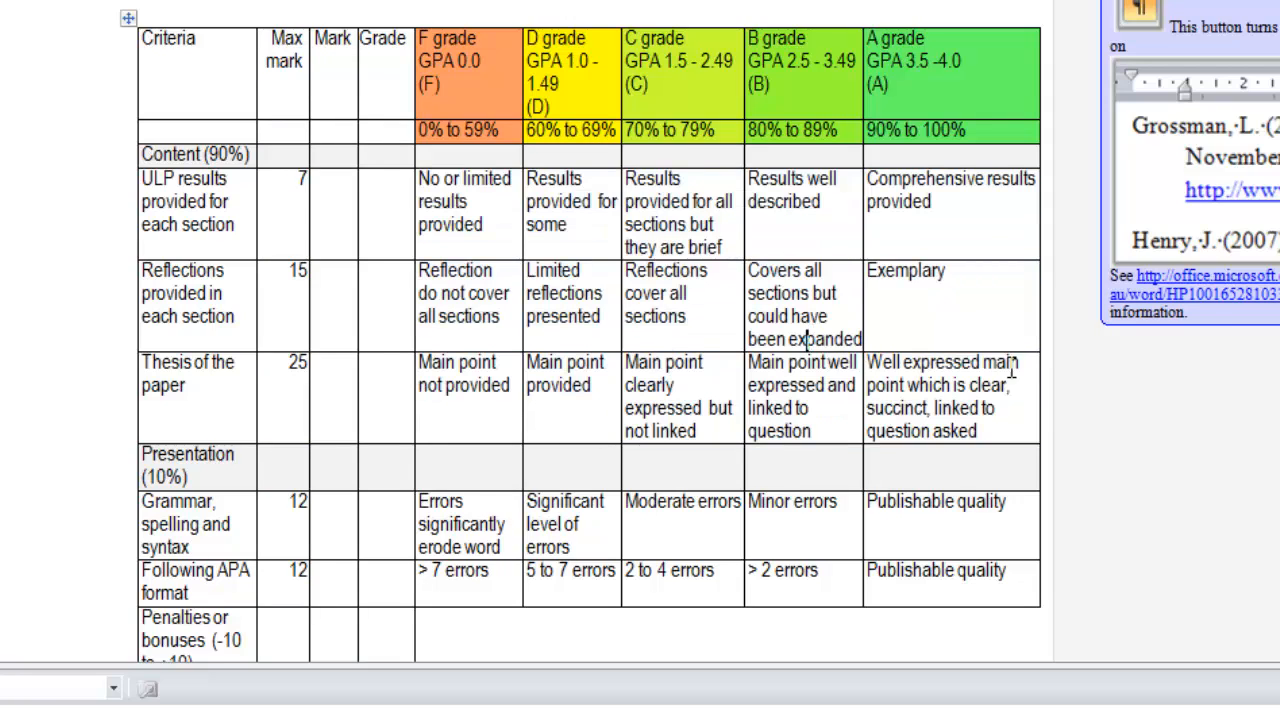
pyautogui.moveTo(690, 204)
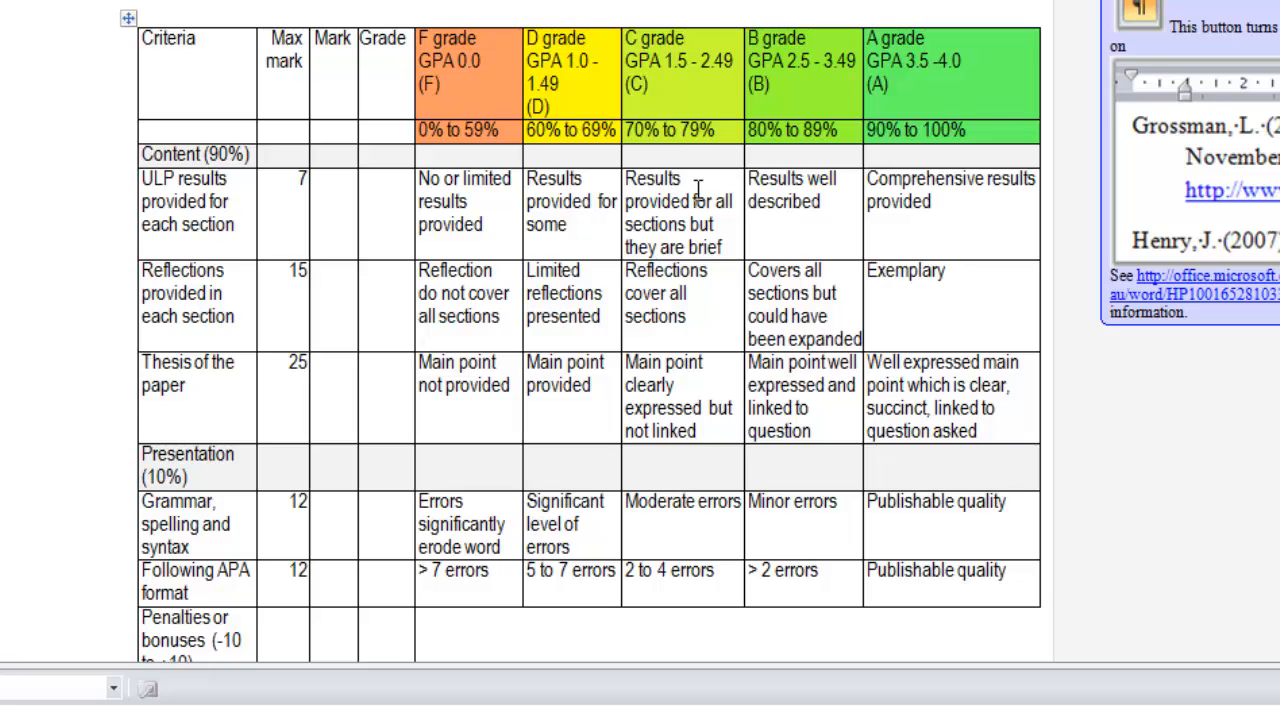
# On the eRubric tab, score ULP results 5.21 at C and raise Reflections to 12.67 at B
pyautogui.click(680, 212)
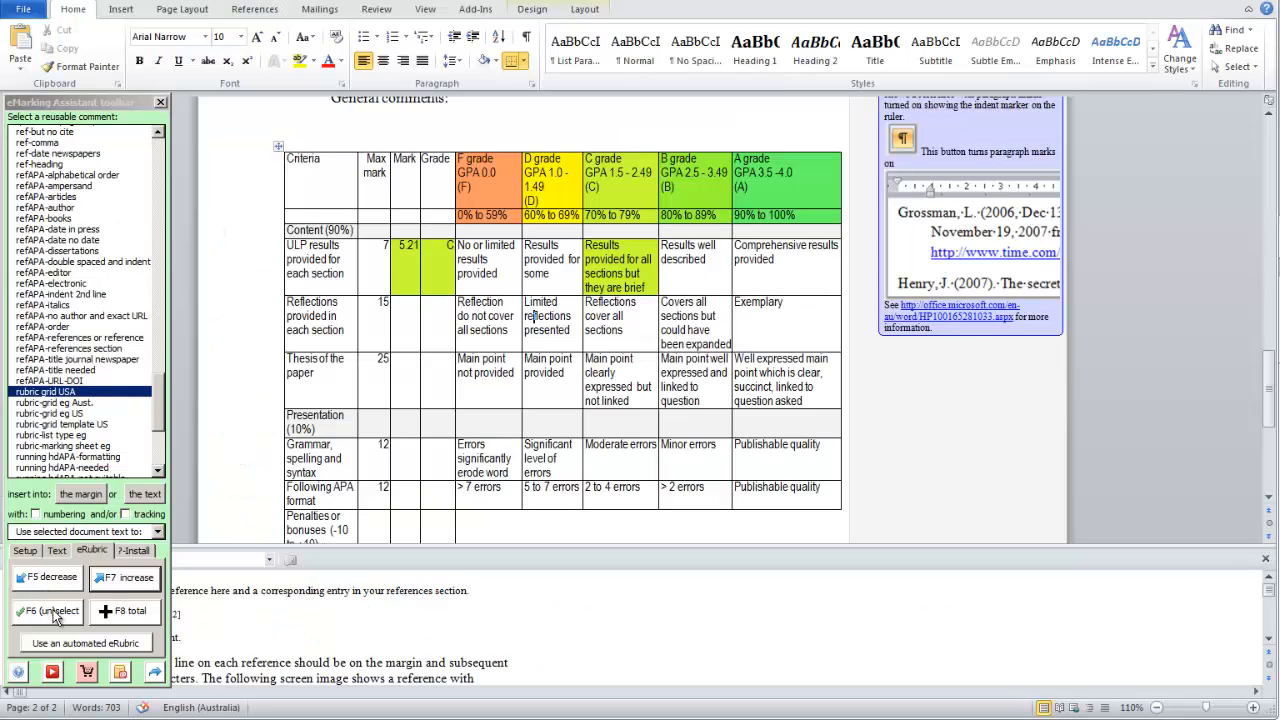
pyautogui.click(124, 578)
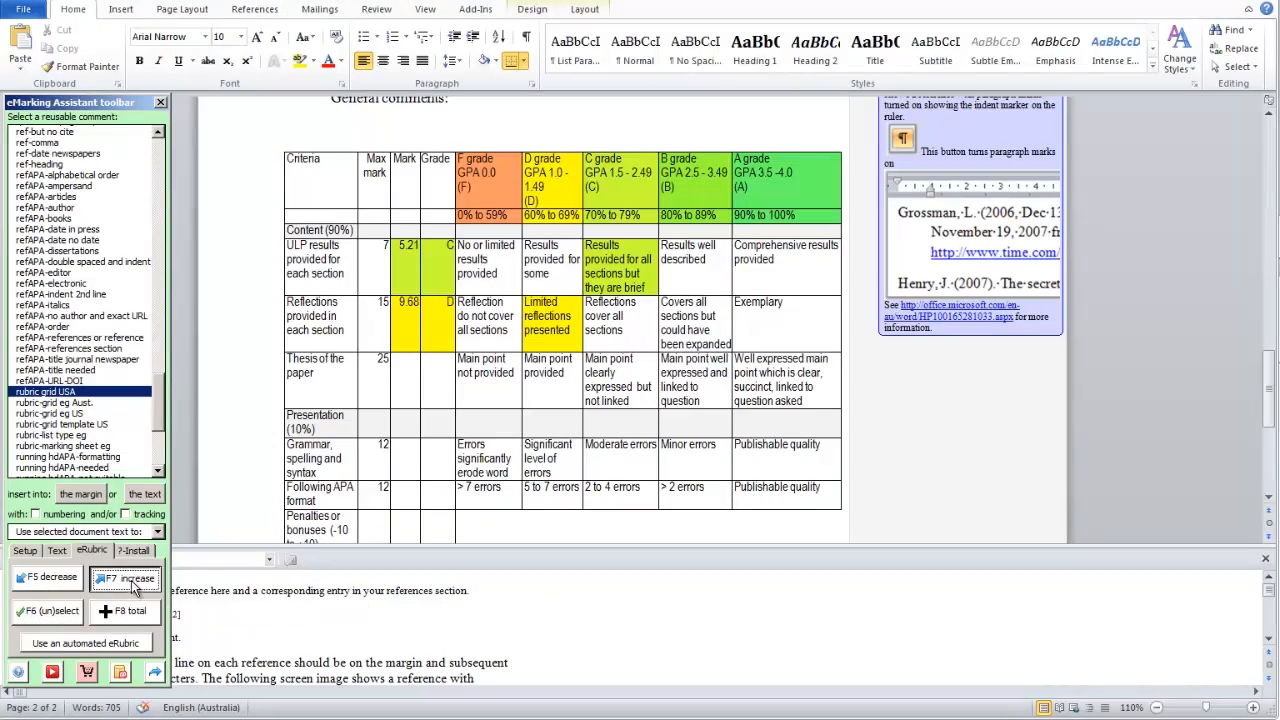
pyautogui.click(124, 578)
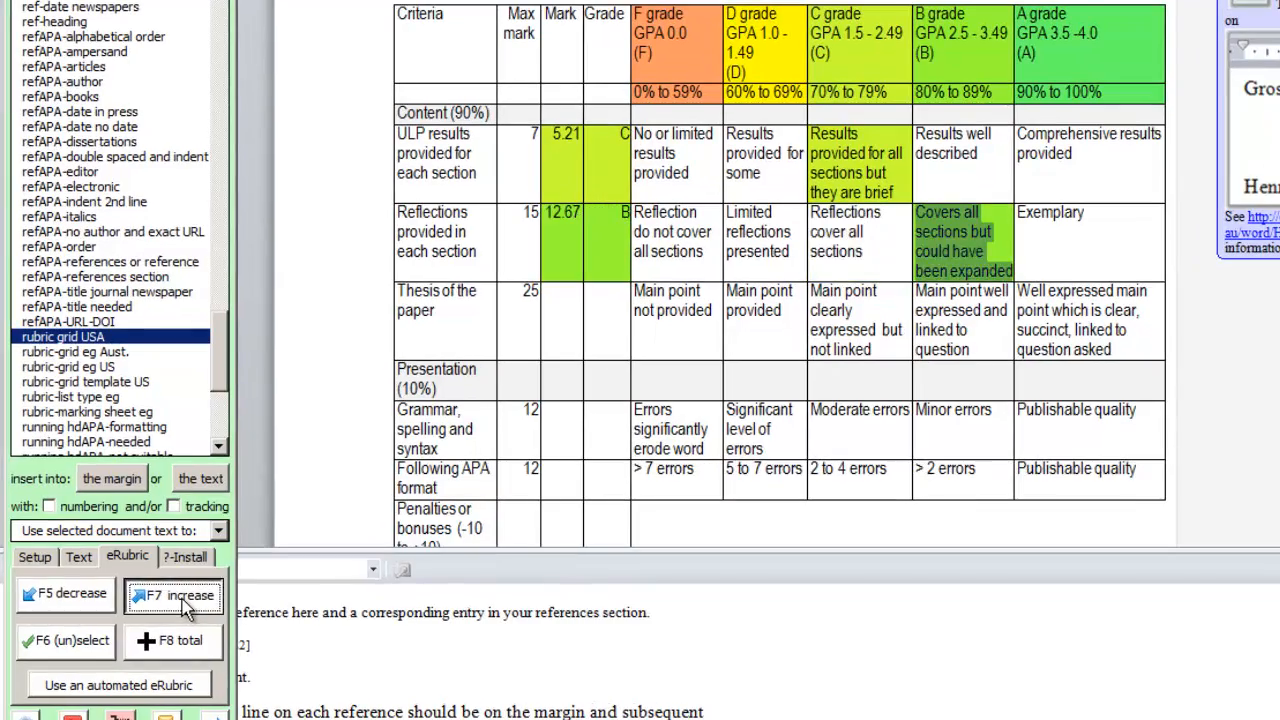
pyautogui.click(172, 596)
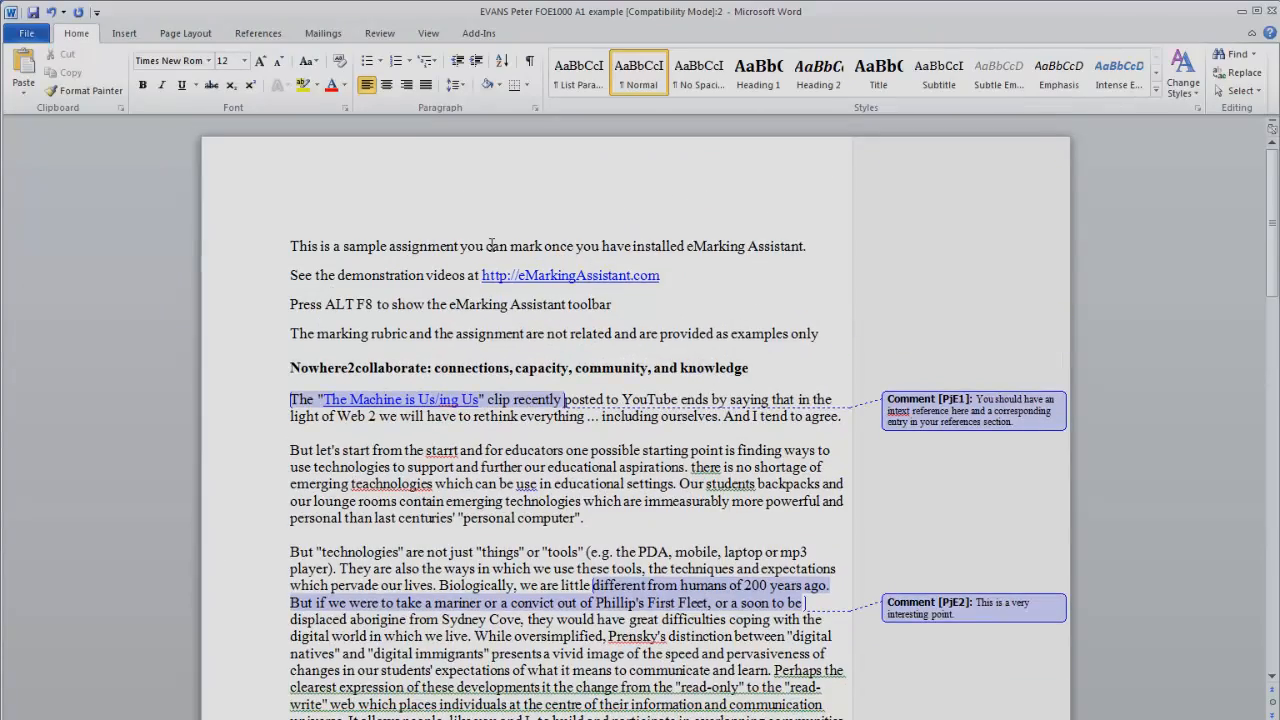
# Insert the Thesis criterion rubric comment in the margin with mark 16.13 of 25, grade D
pyautogui.scroll(-3)
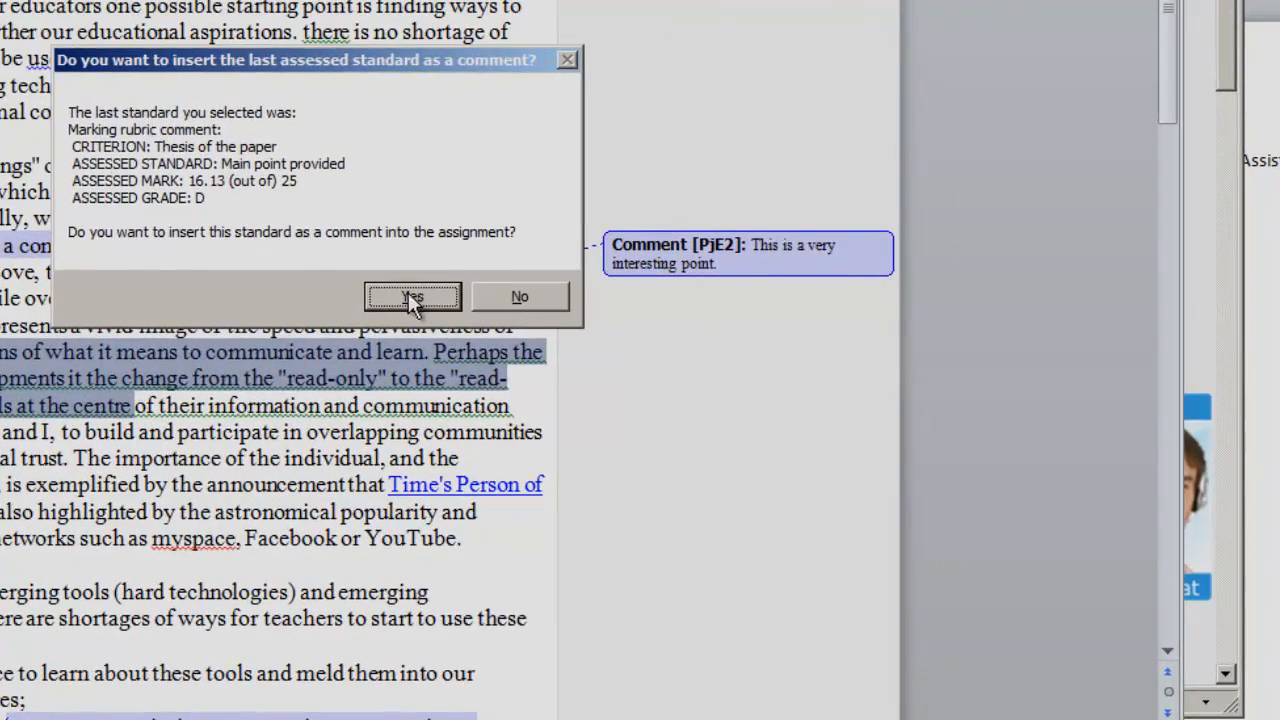
pyautogui.click(412, 296)
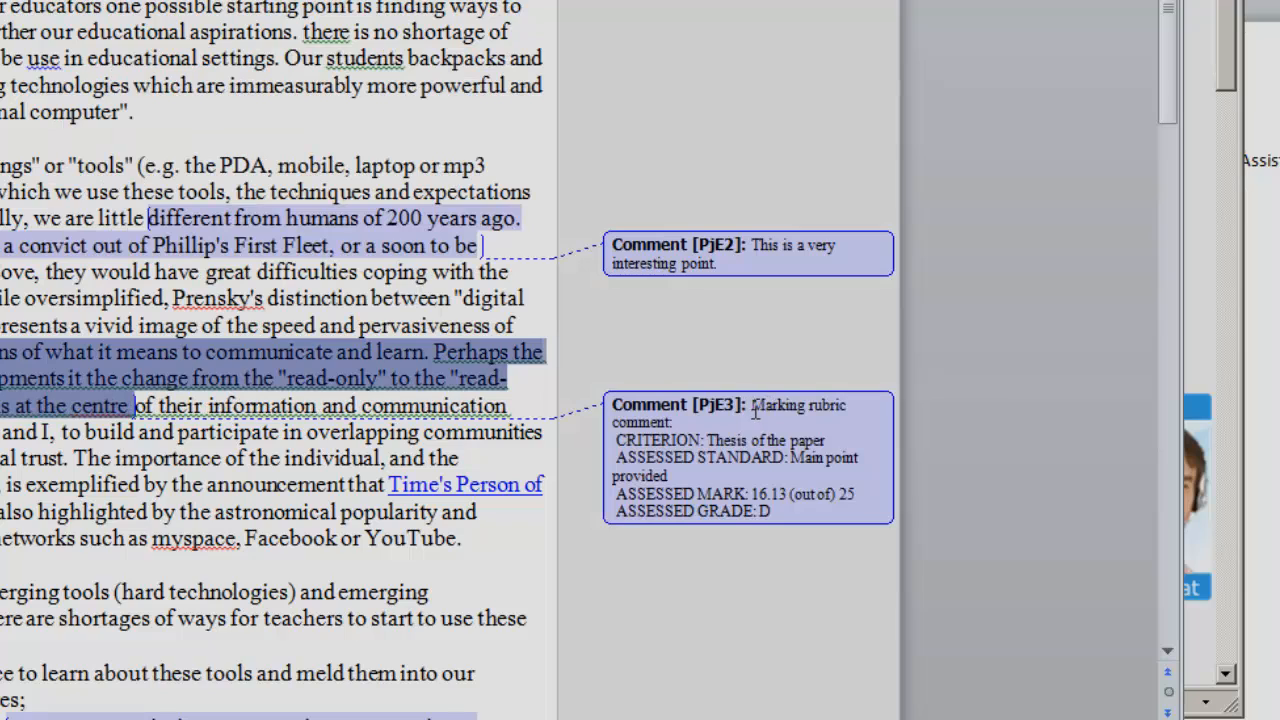
pyautogui.click(748, 456)
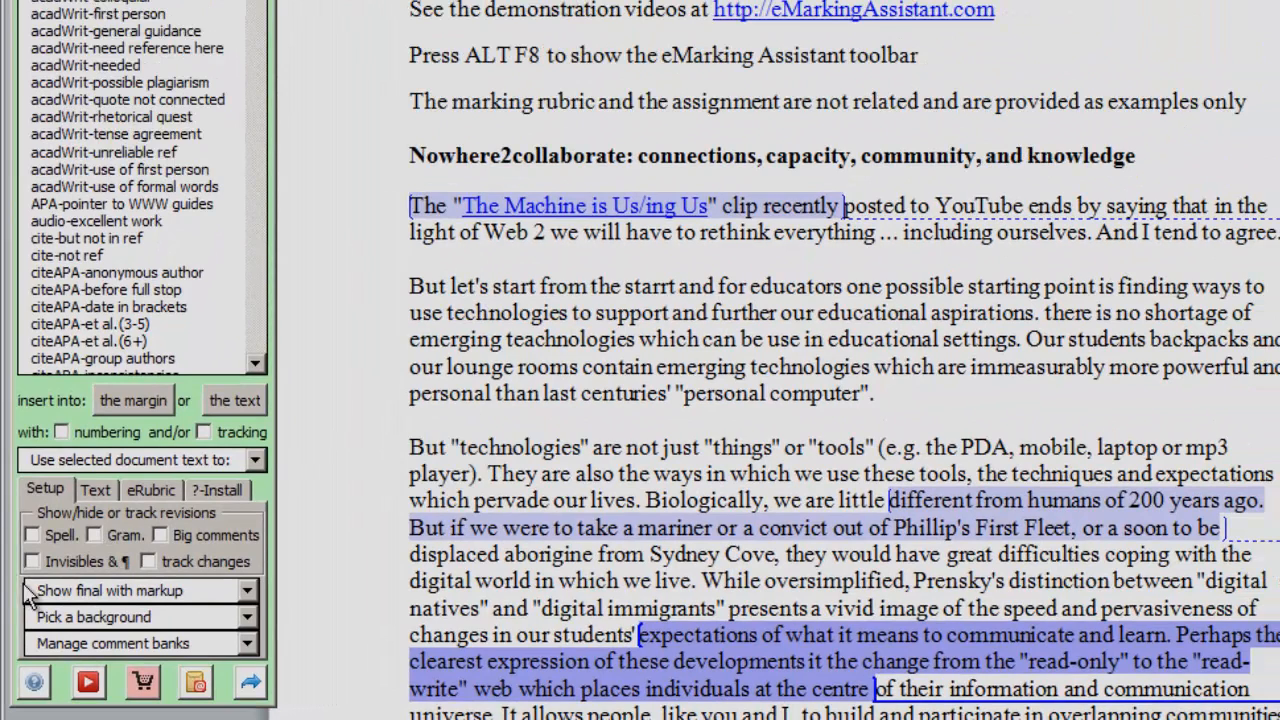
# Show spelling and grammar errors in the document with tracked changes on
pyautogui.click(32, 534)
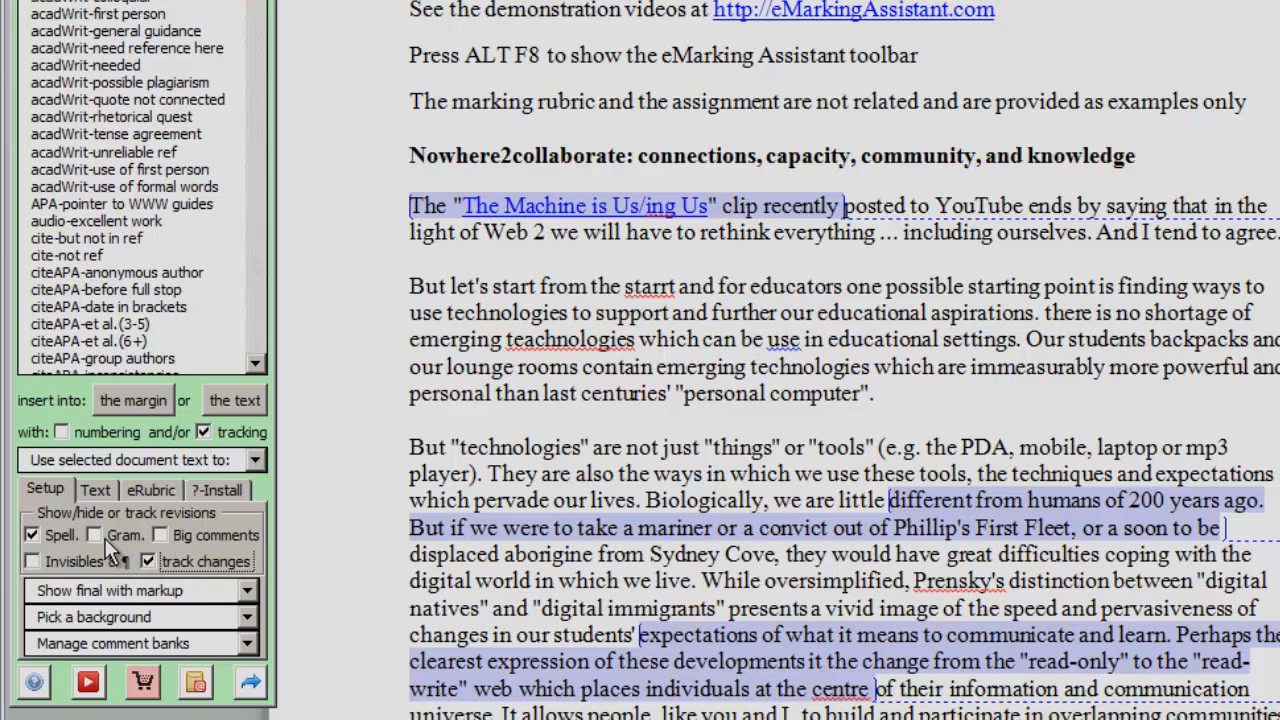
pyautogui.click(92, 534)
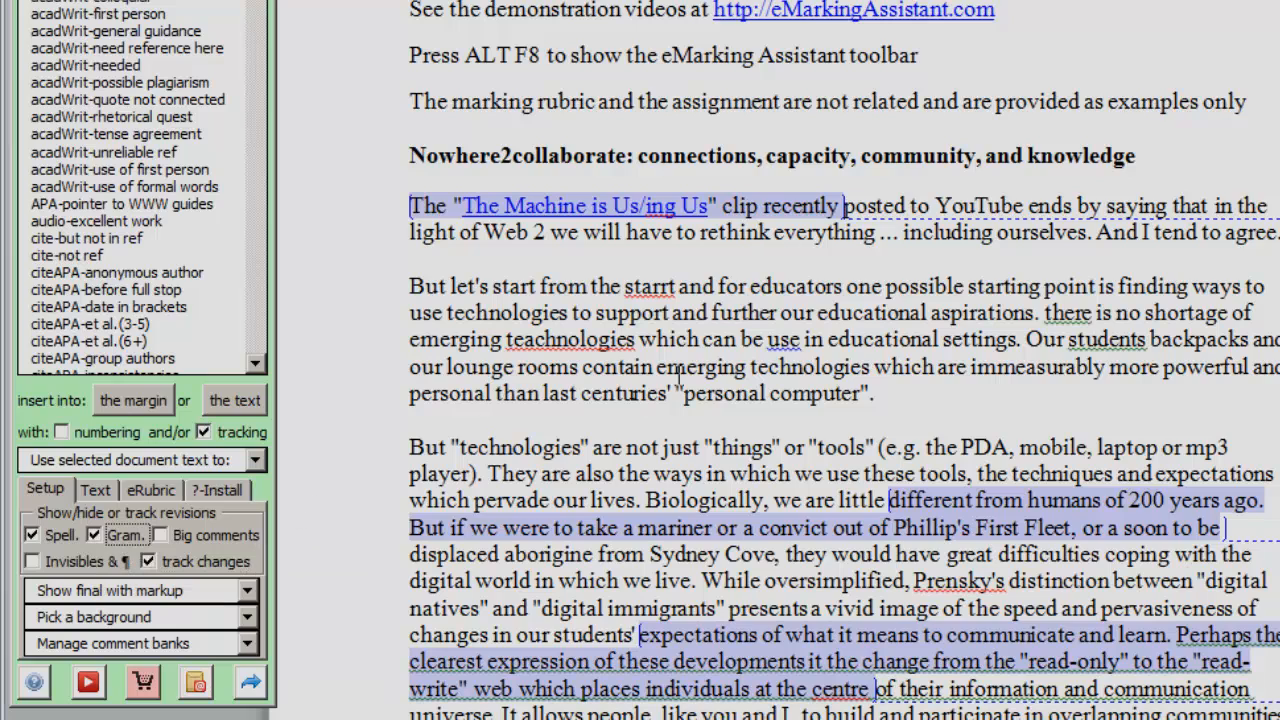
pyautogui.moveTo(1068, 312)
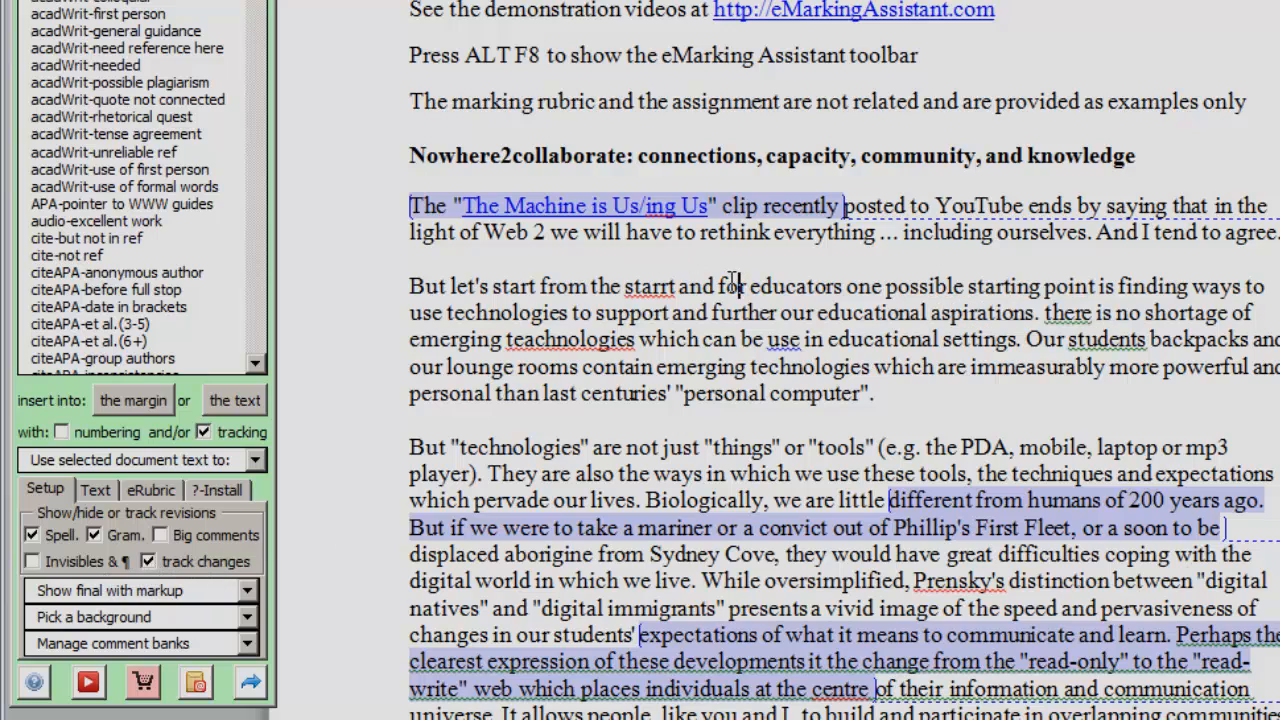
# Correct start, technologies and students' from the suggestions as tracked changes
pyautogui.rightClick(650, 286)
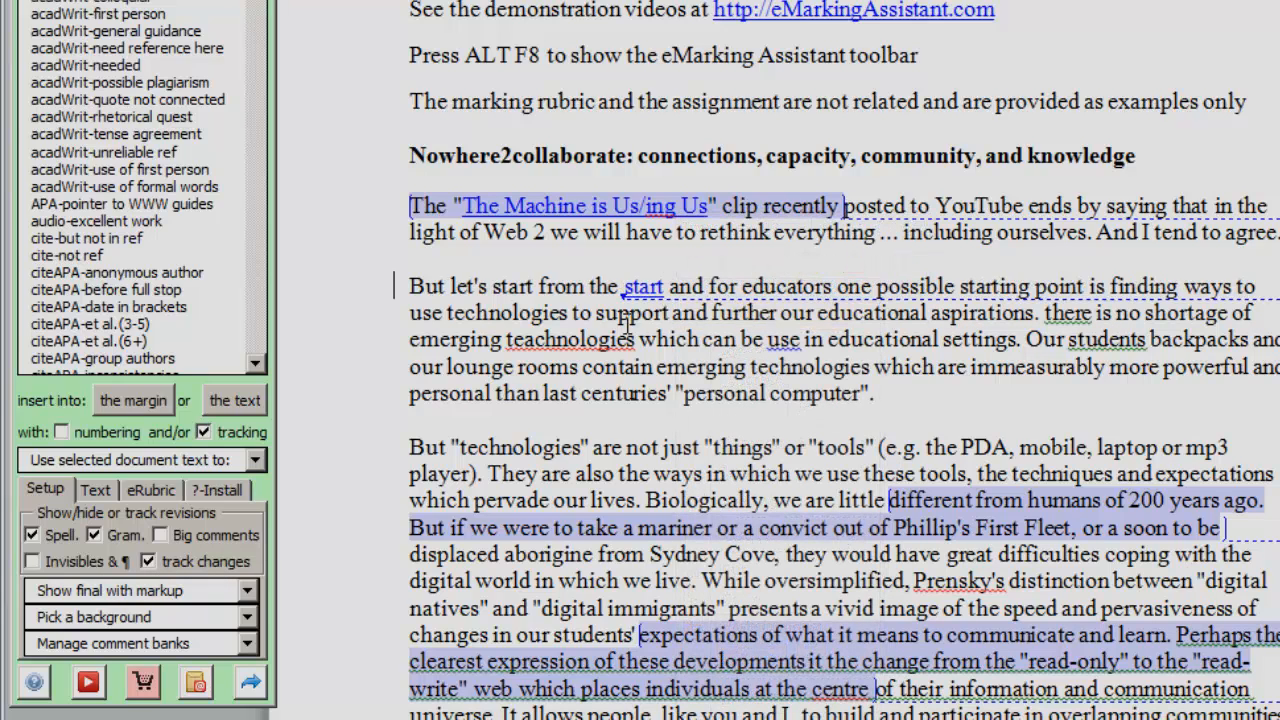
pyautogui.rightClick(580, 338)
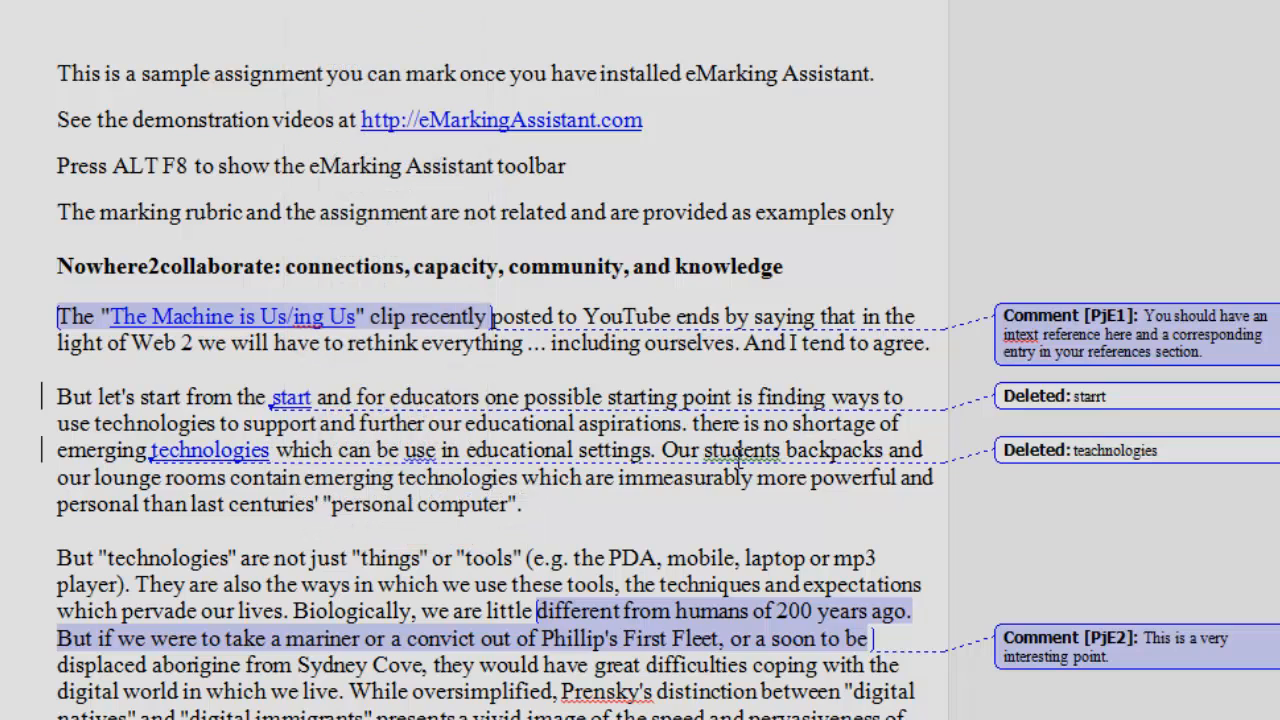
pyautogui.rightClick(736, 450)
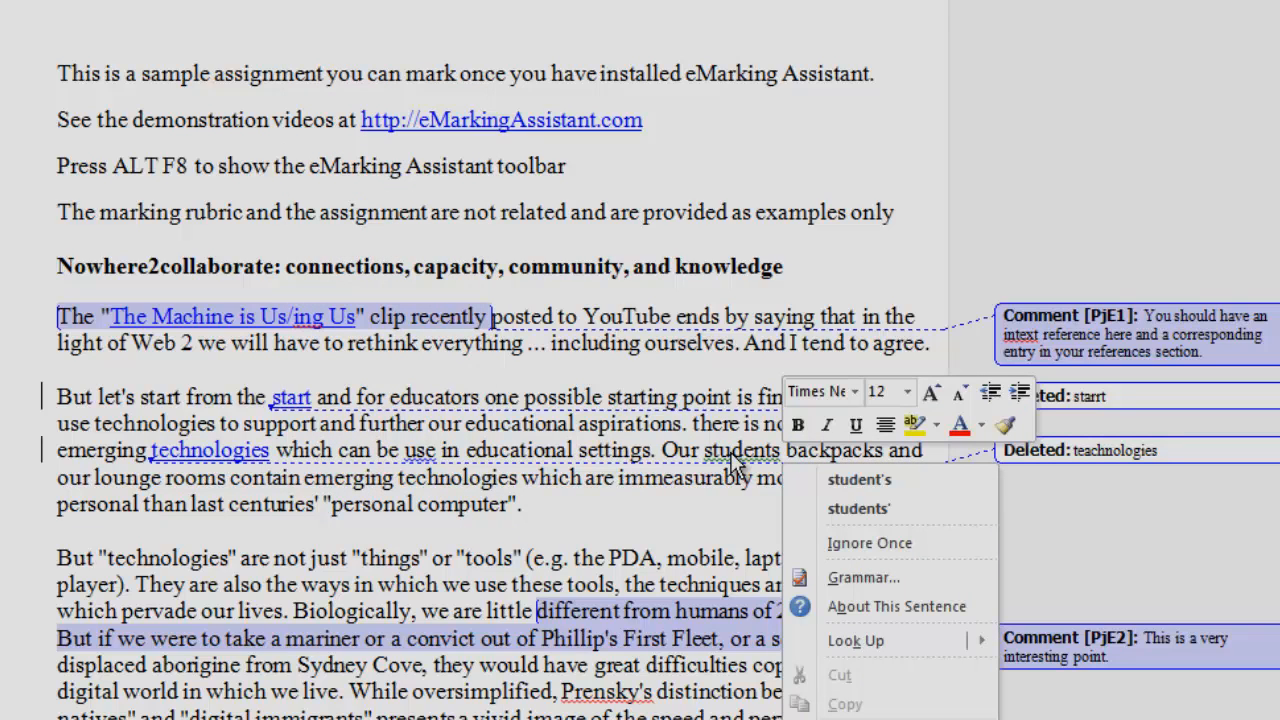
pyautogui.moveTo(836, 496)
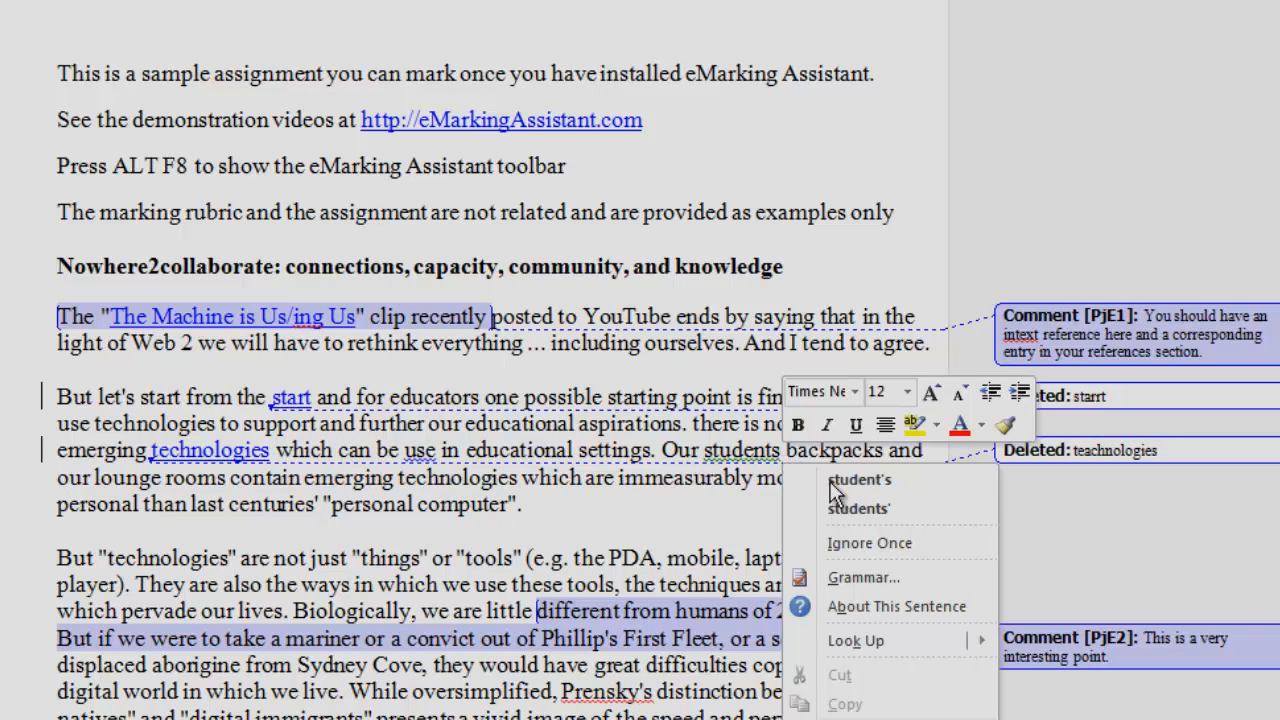
pyautogui.moveTo(864, 512)
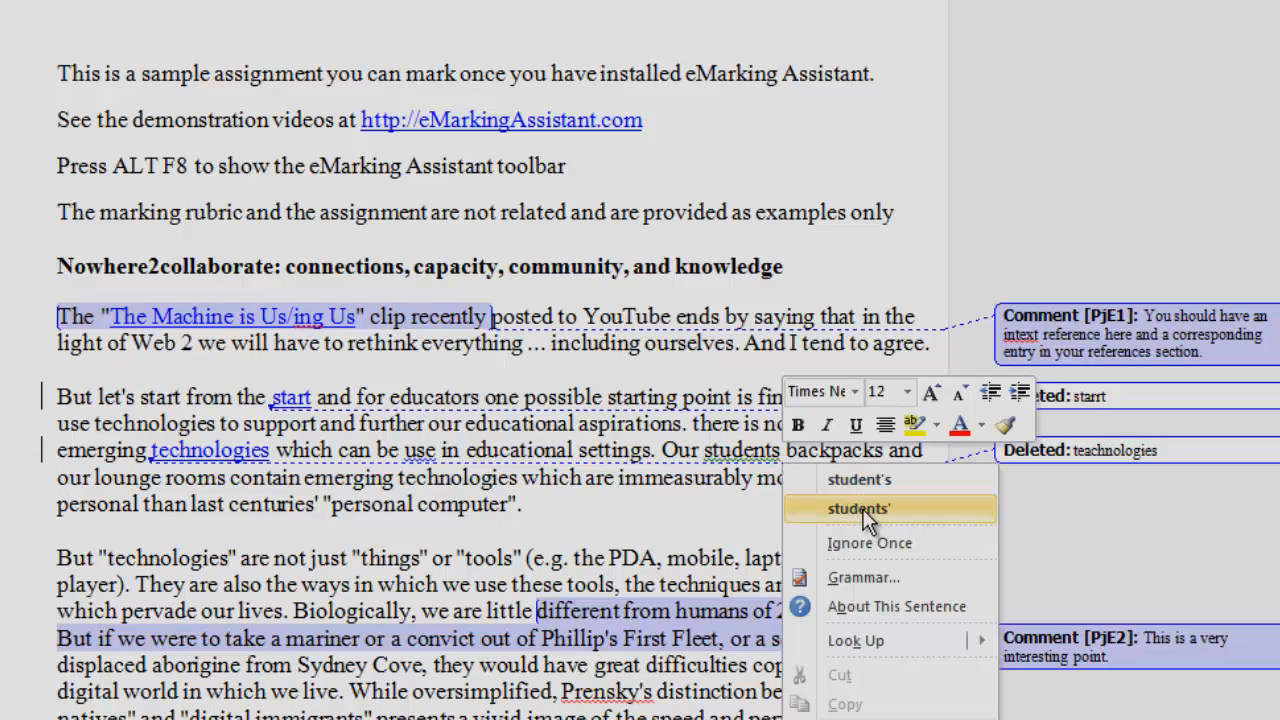
pyautogui.click(856, 508)
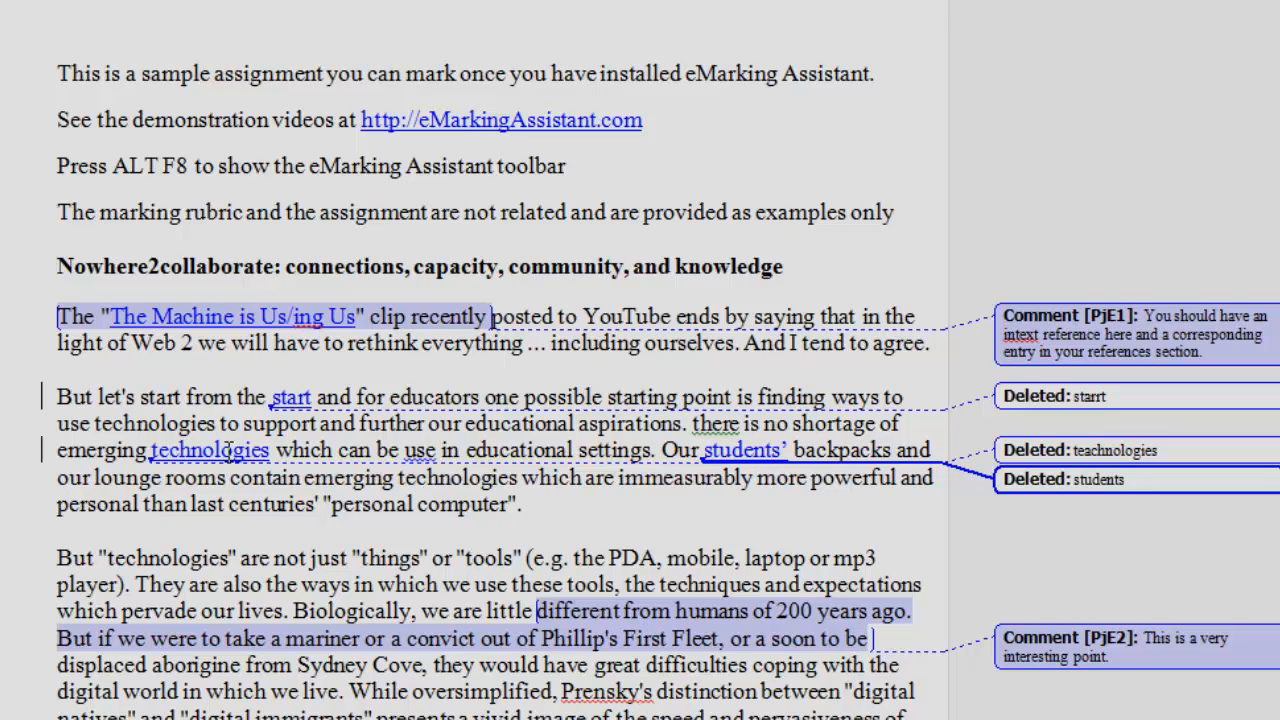
pyautogui.moveTo(410, 178)
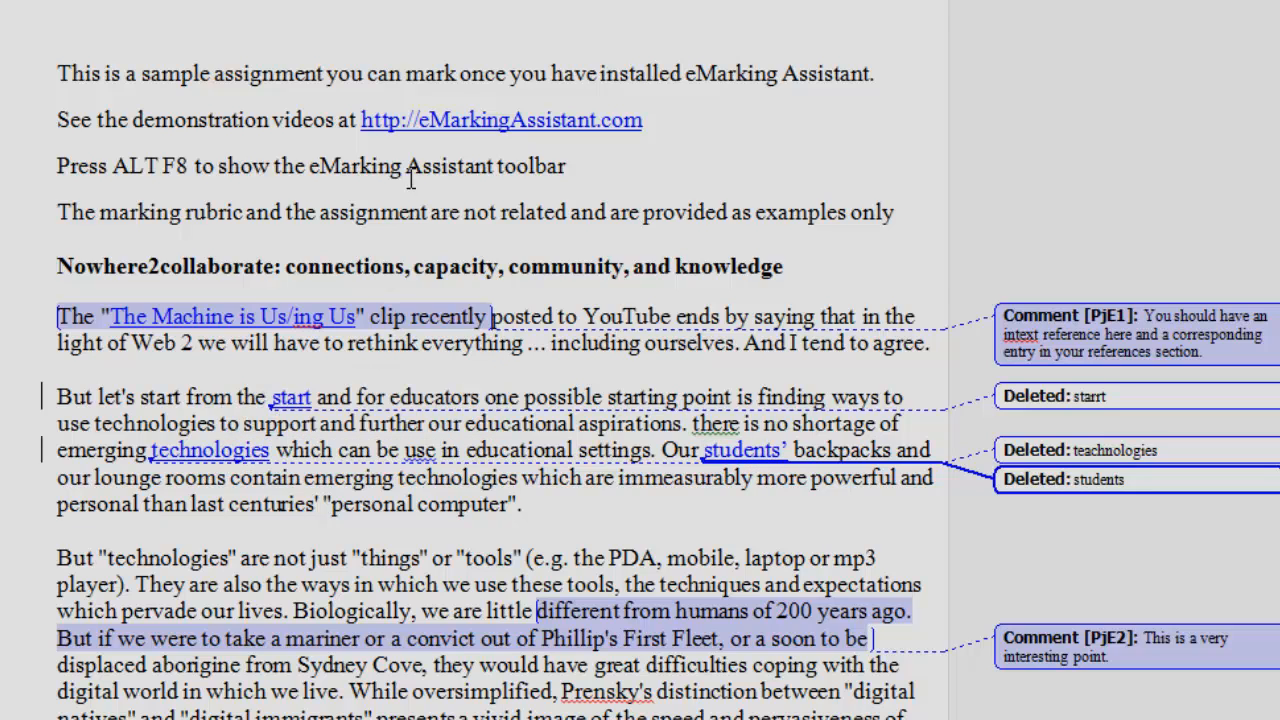
pyautogui.scroll(-3)
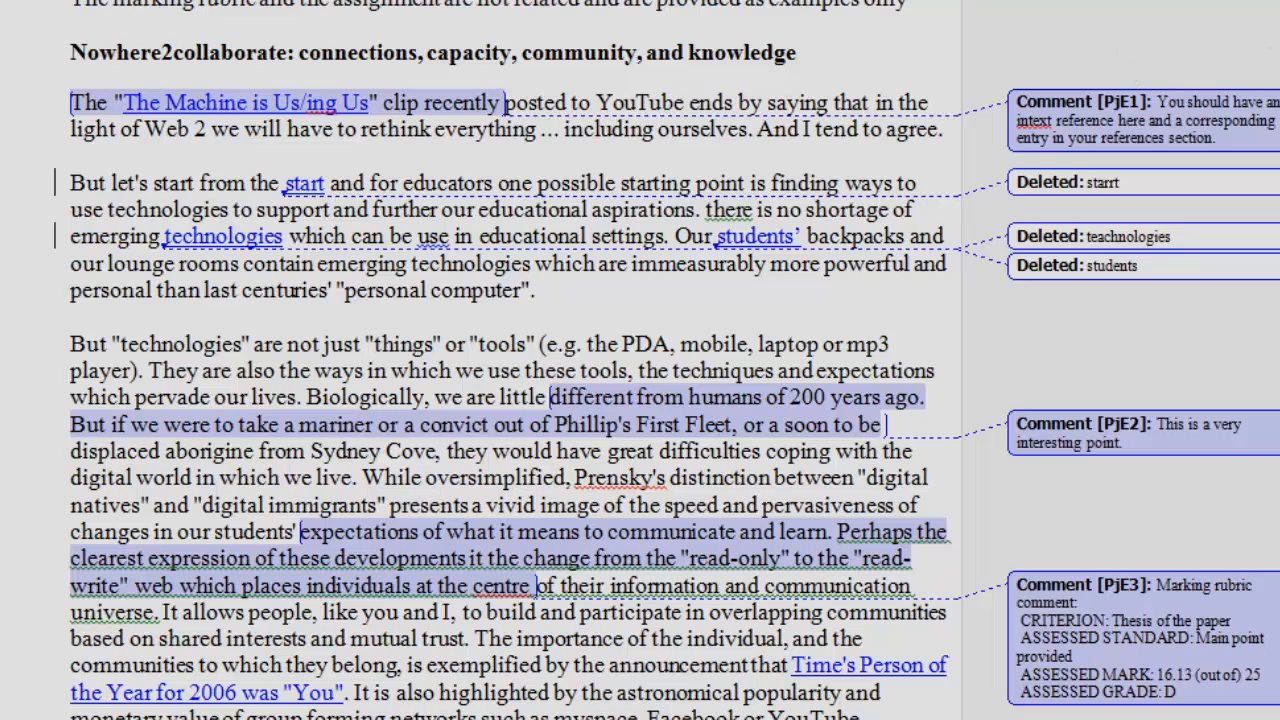
pyautogui.moveTo(864, 320)
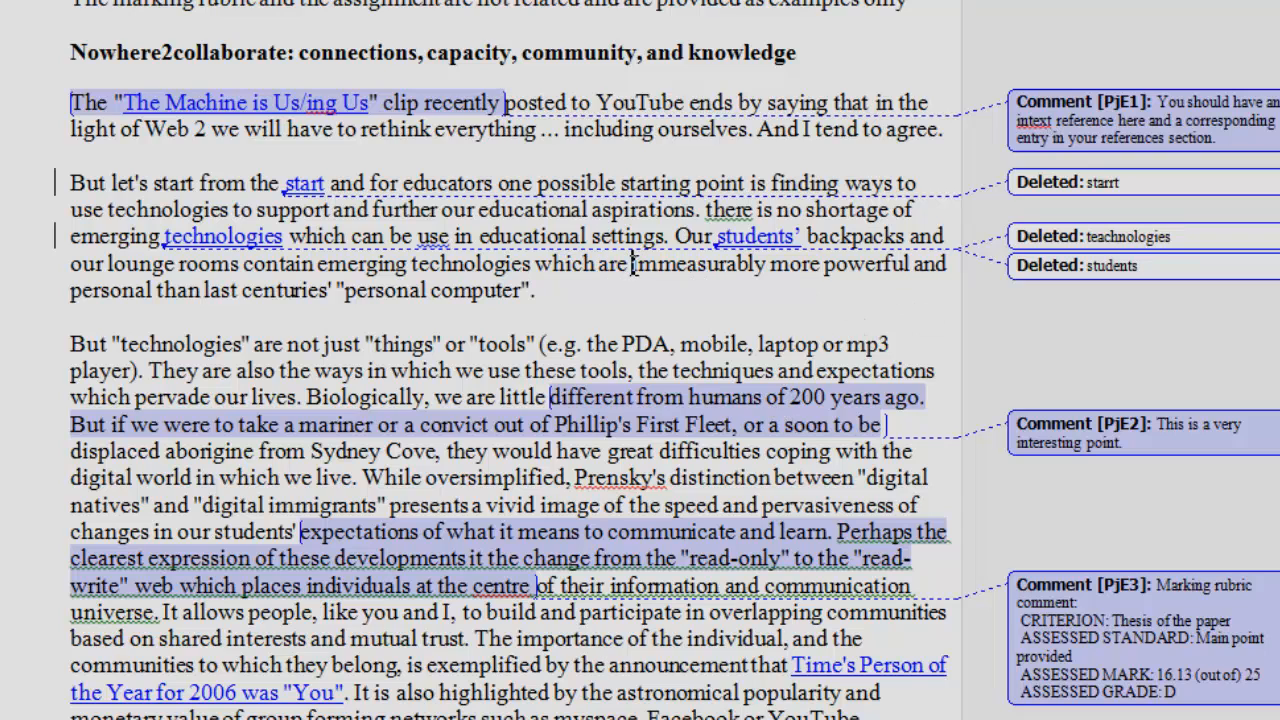
# Send the 'immeasurably more powerful technologies' sentence to a web search for a plagiarism check
pyautogui.moveTo(632, 264); pyautogui.dragTo(530, 292)
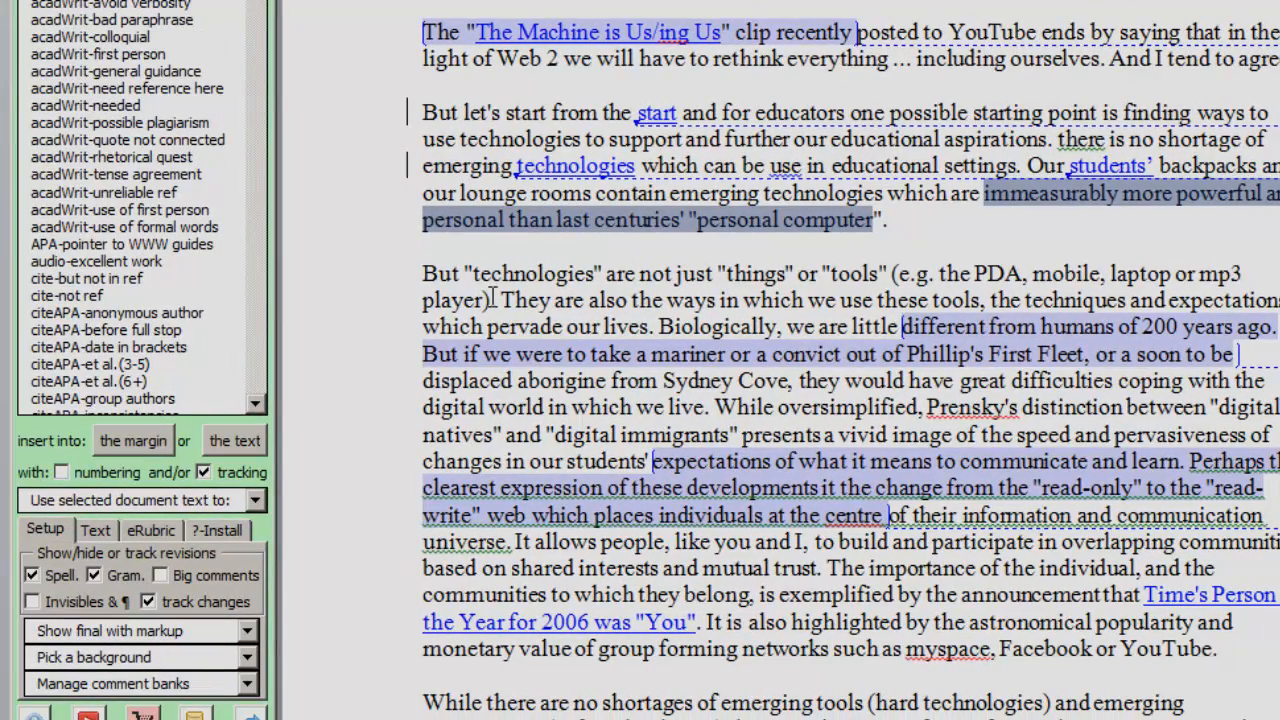
pyautogui.moveTo(1112, 200)
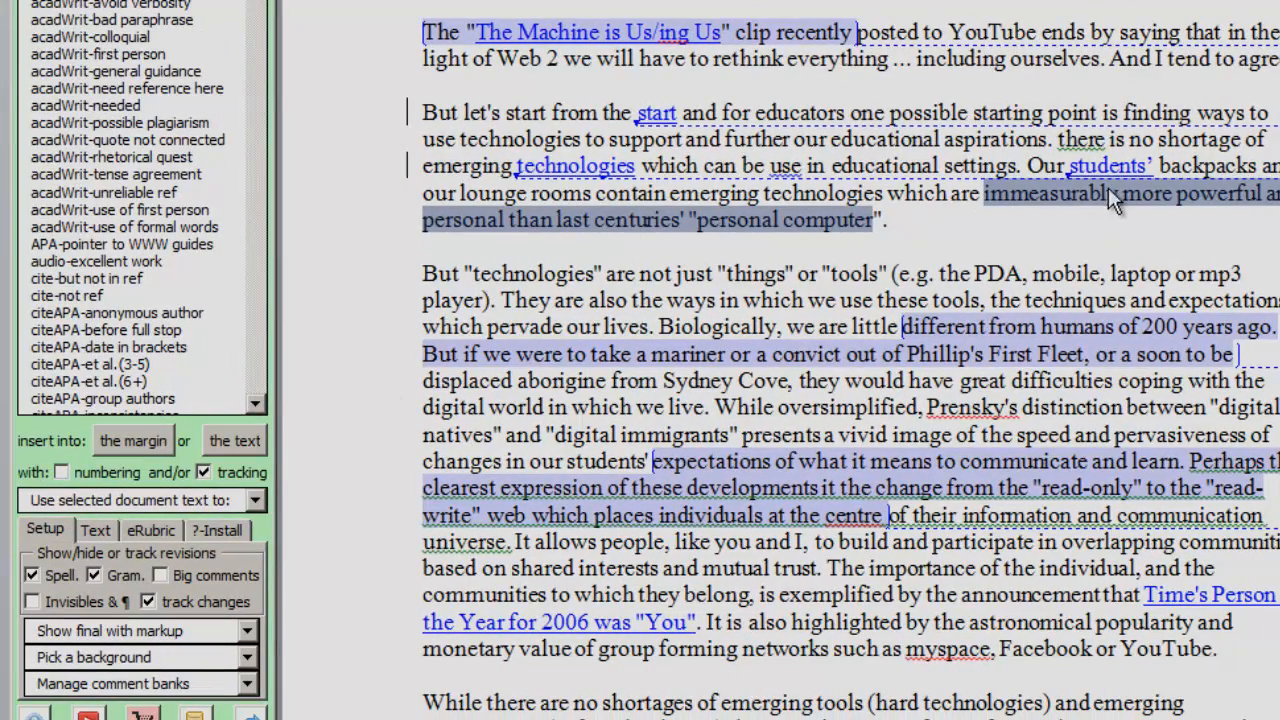
pyautogui.click(244, 500)
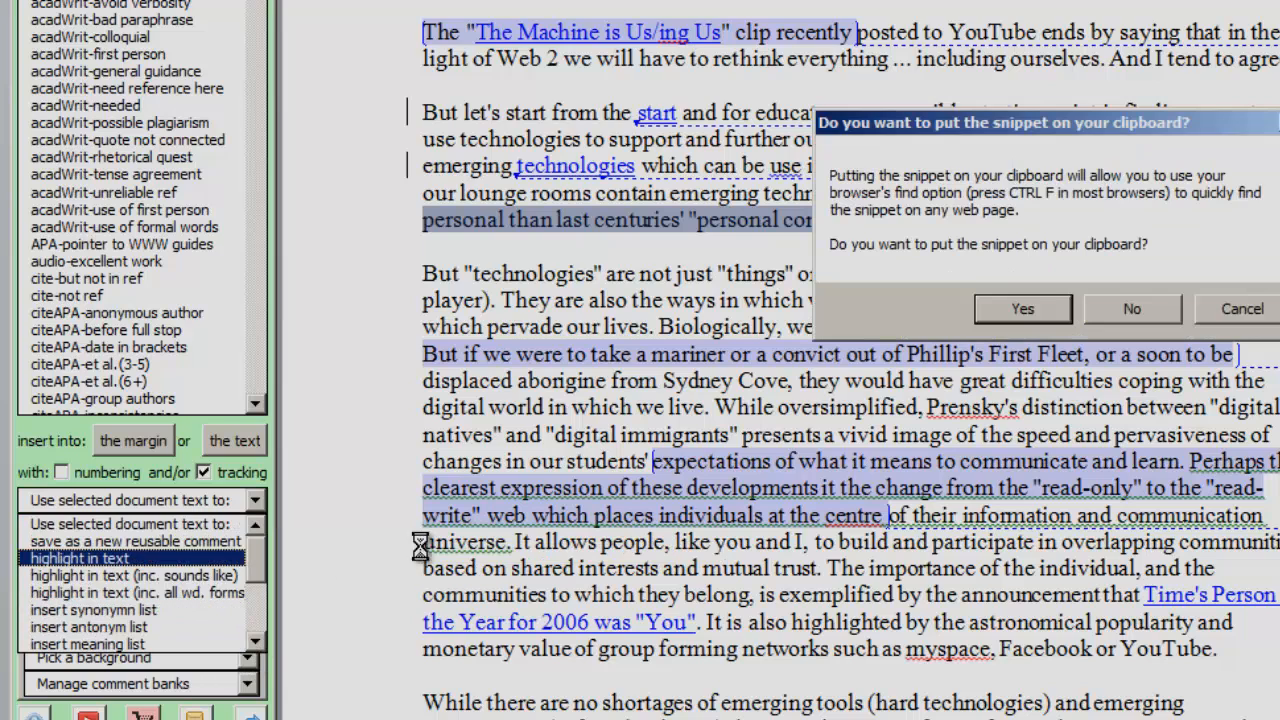
pyautogui.click(1022, 308)
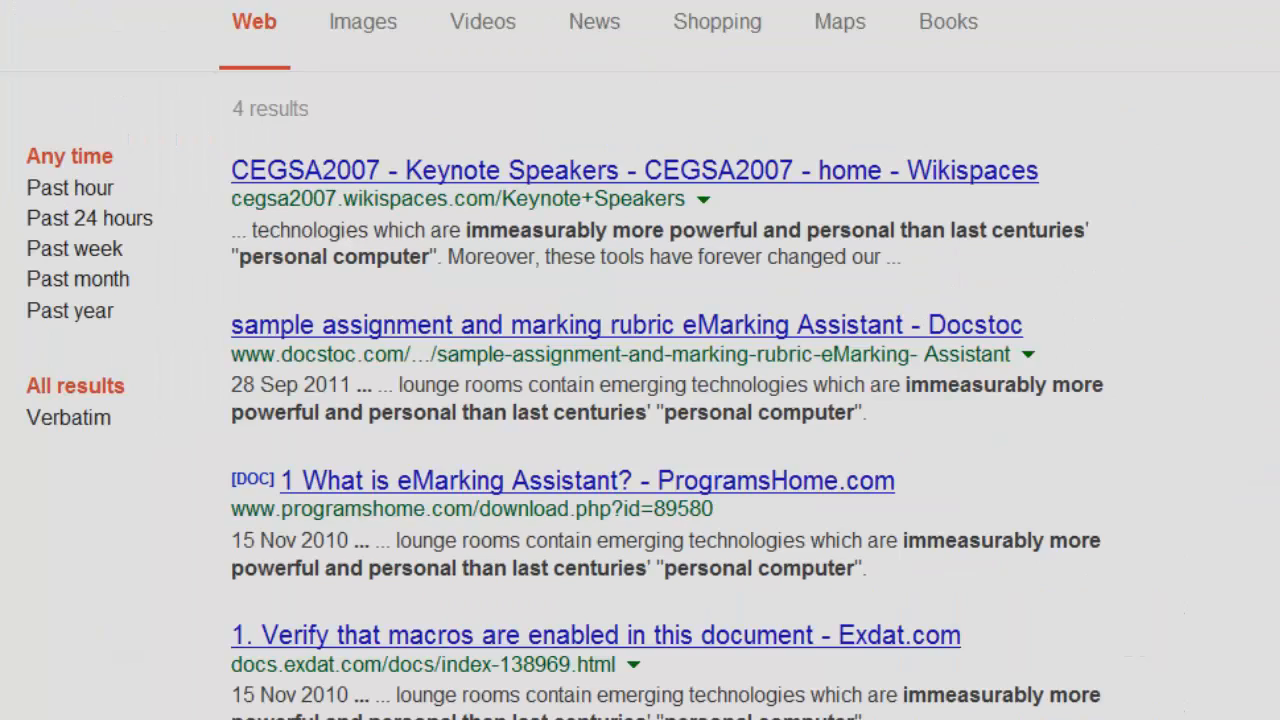
pyautogui.moveTo(562, 150)
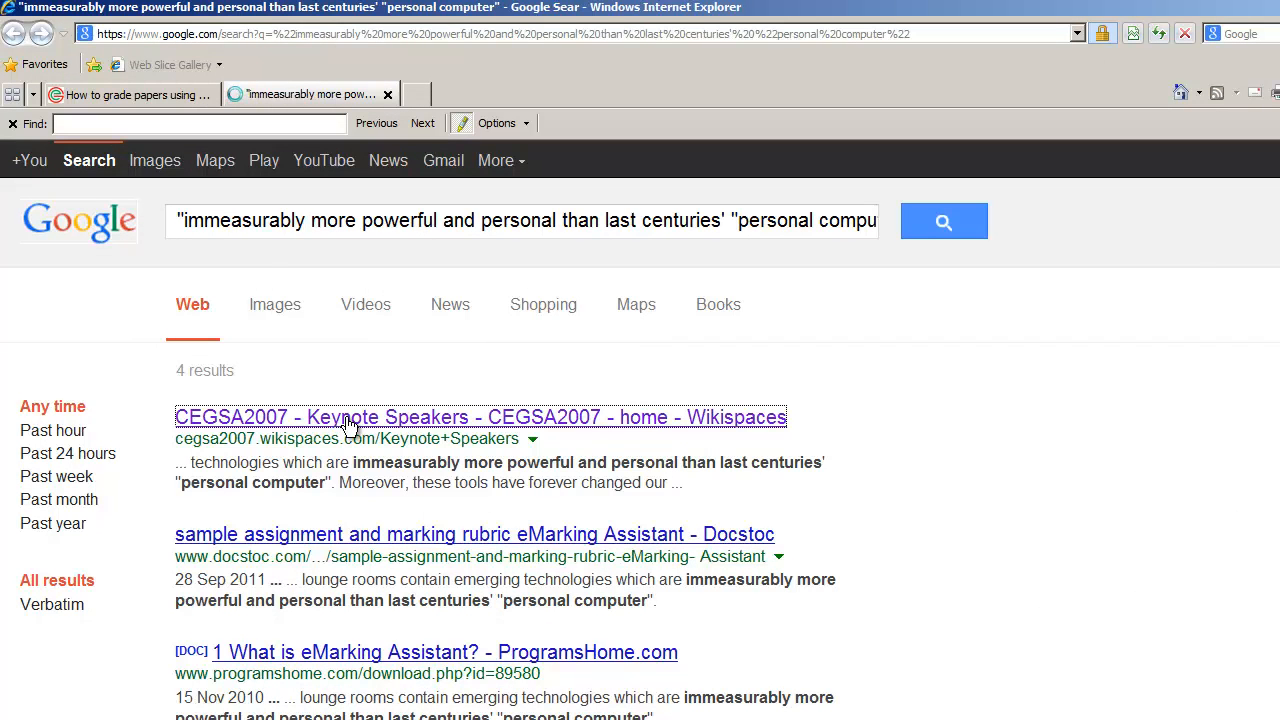
# Open the CEGSA2007 Keynote Speakers result and find the pasted phrase on the page
pyautogui.click(480, 418)
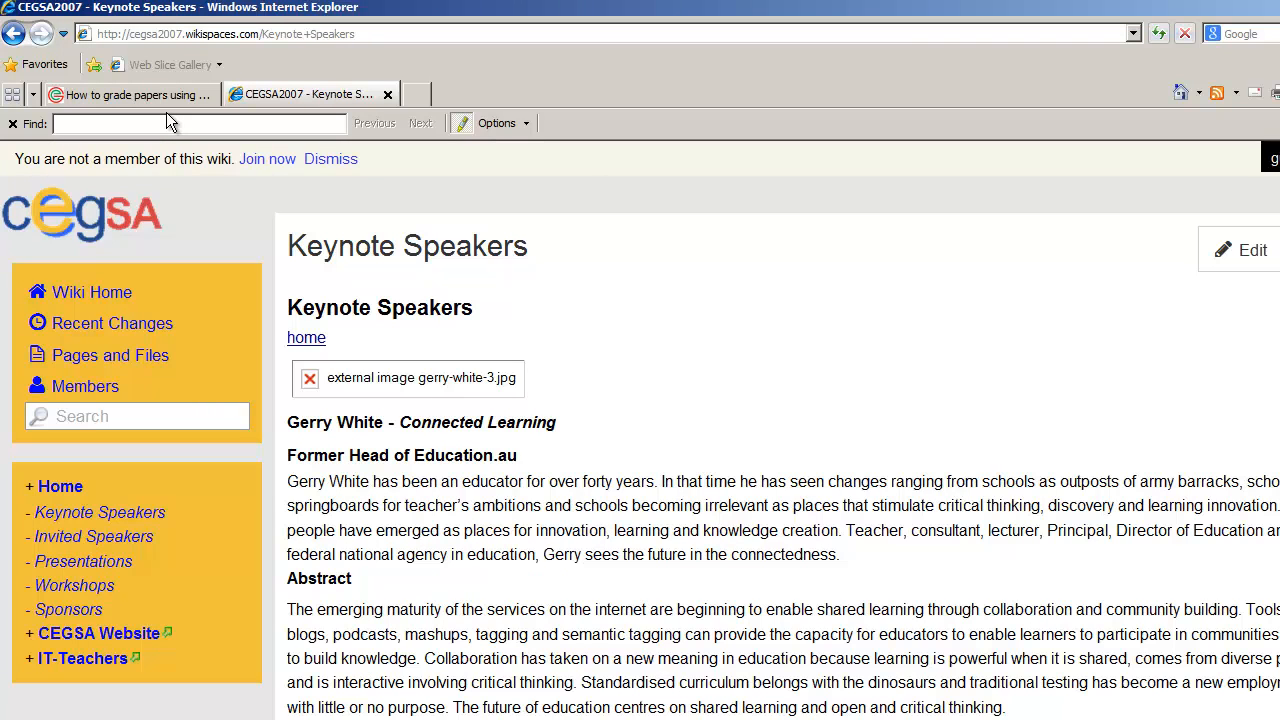
pyautogui.click(84, 60)
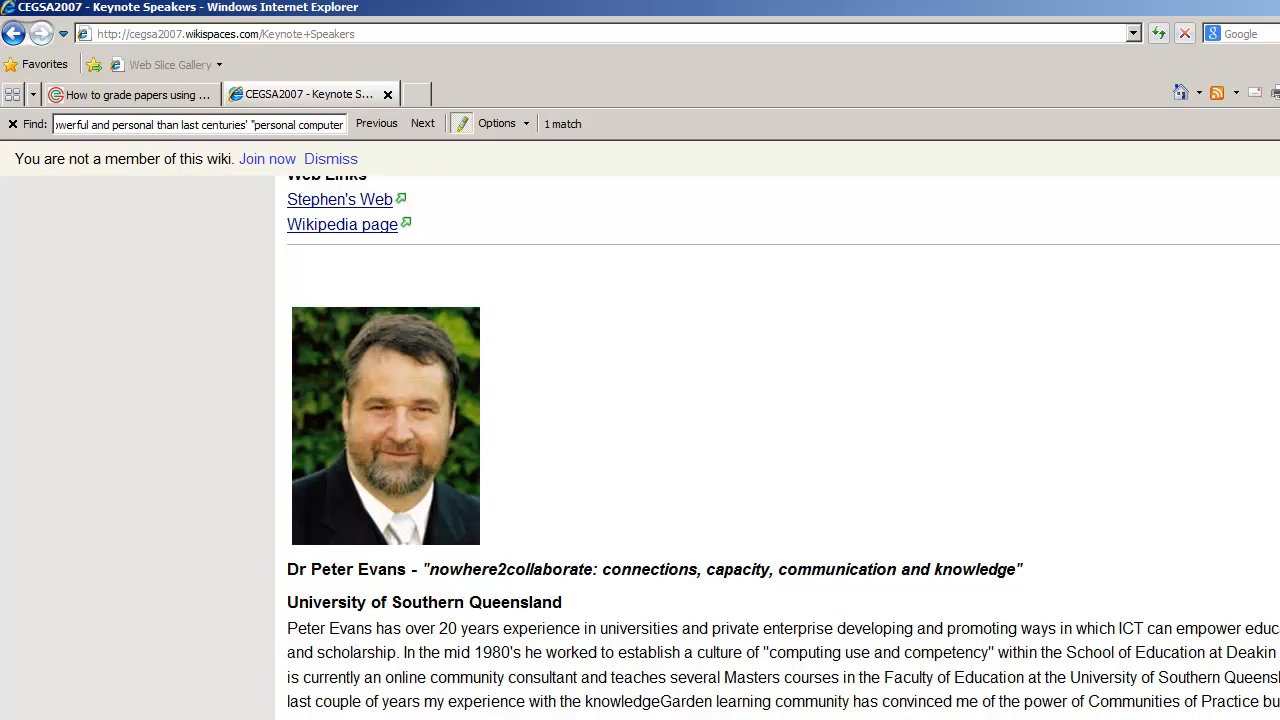
pyautogui.scroll(-3)
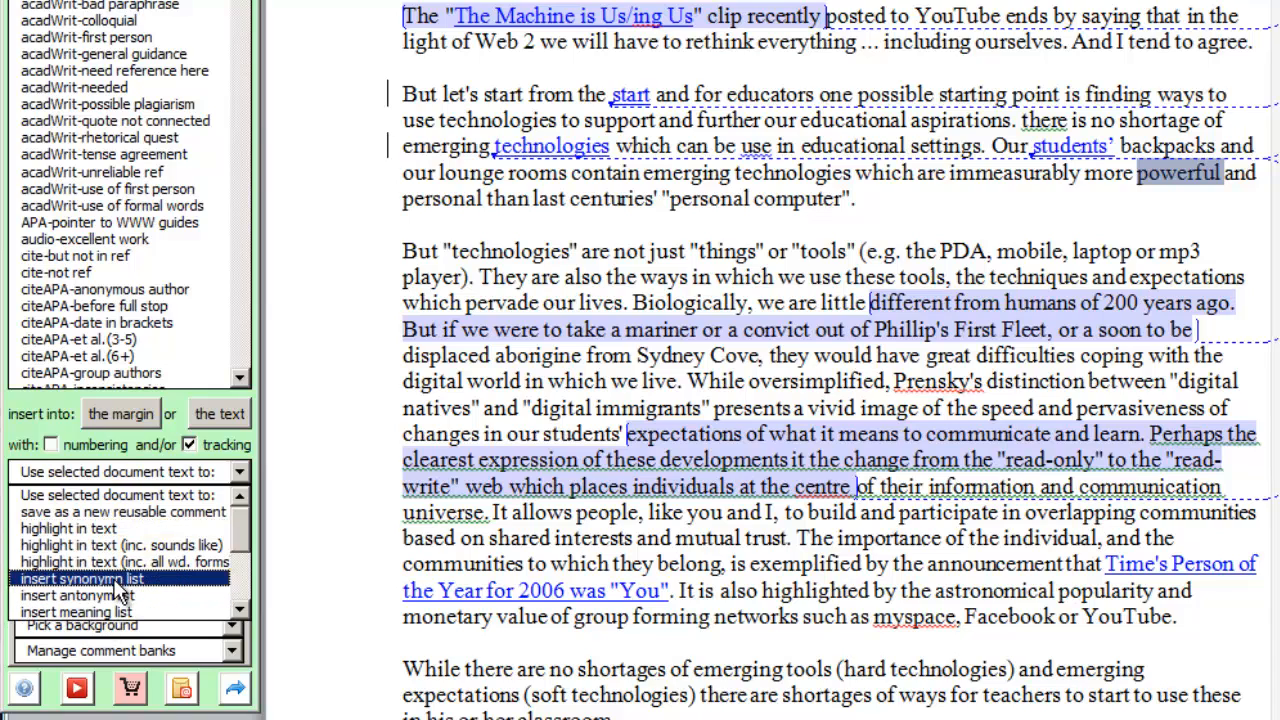
# Insert a bracketed synonym list for 'powerful' inline after the word
pyautogui.click(80, 578)
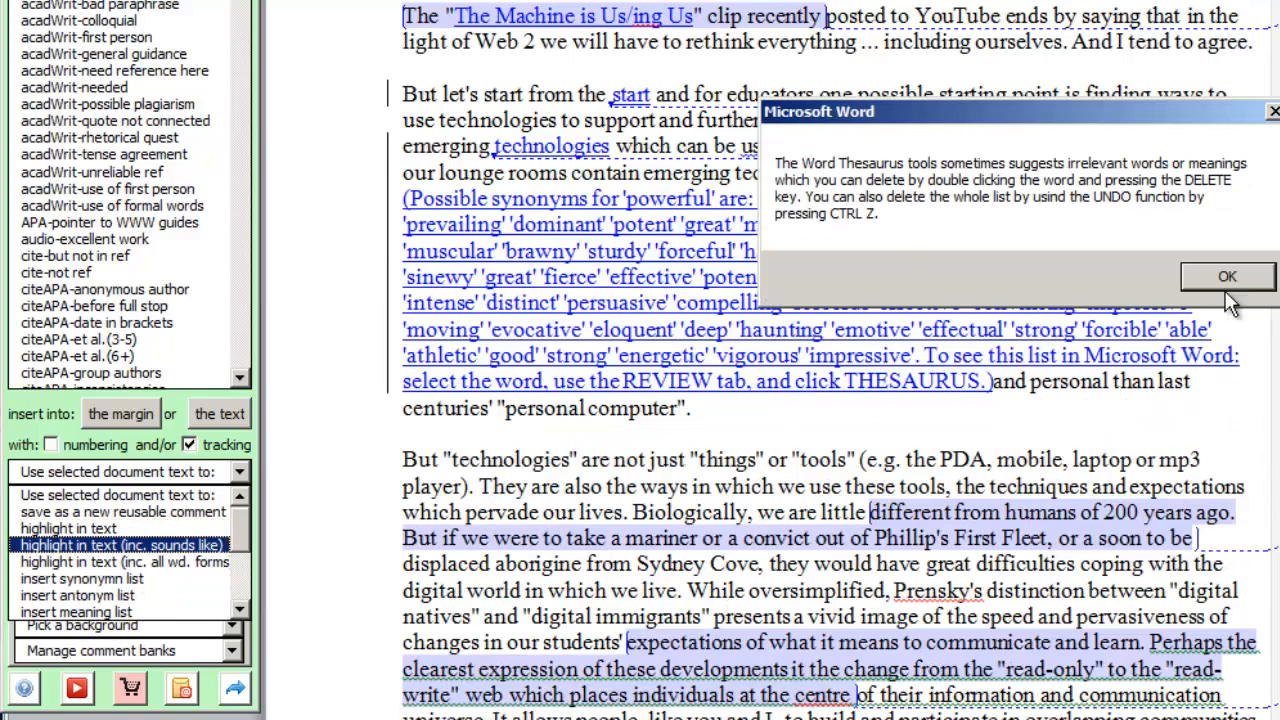
pyautogui.click(1228, 276)
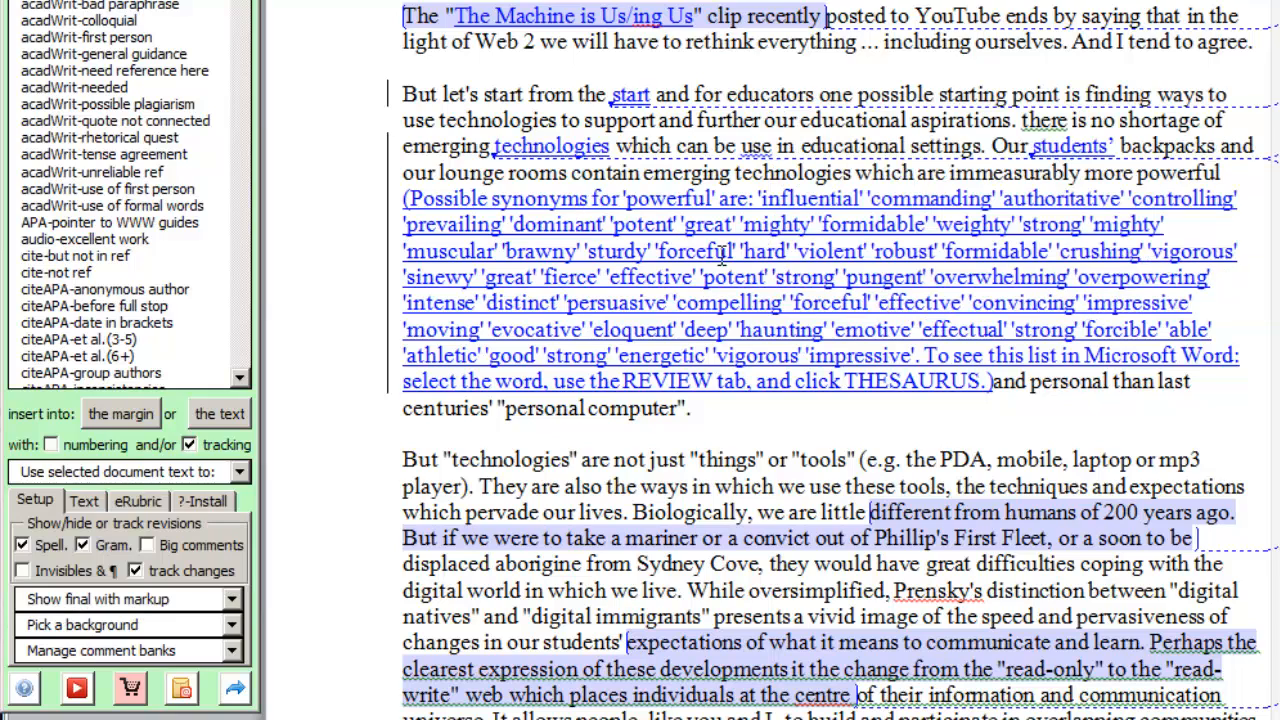
pyautogui.moveTo(988, 388)
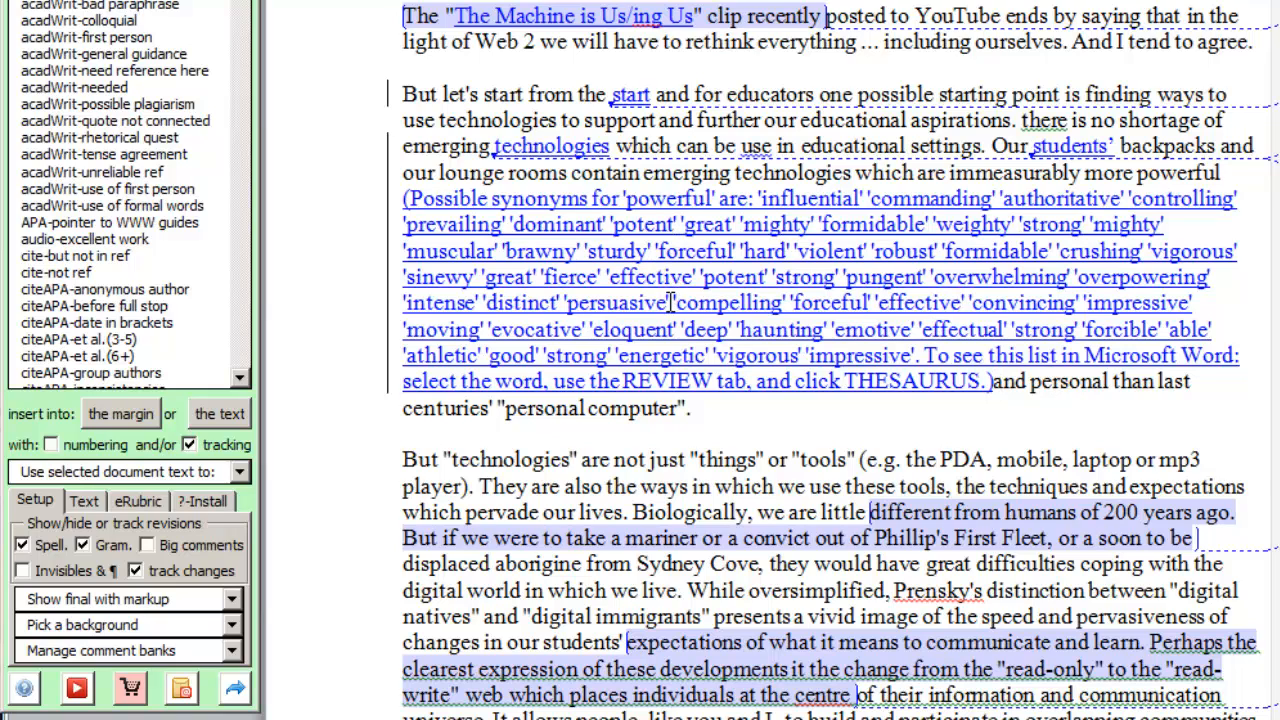
pyautogui.moveTo(672, 302); pyautogui.dragTo(872, 302)
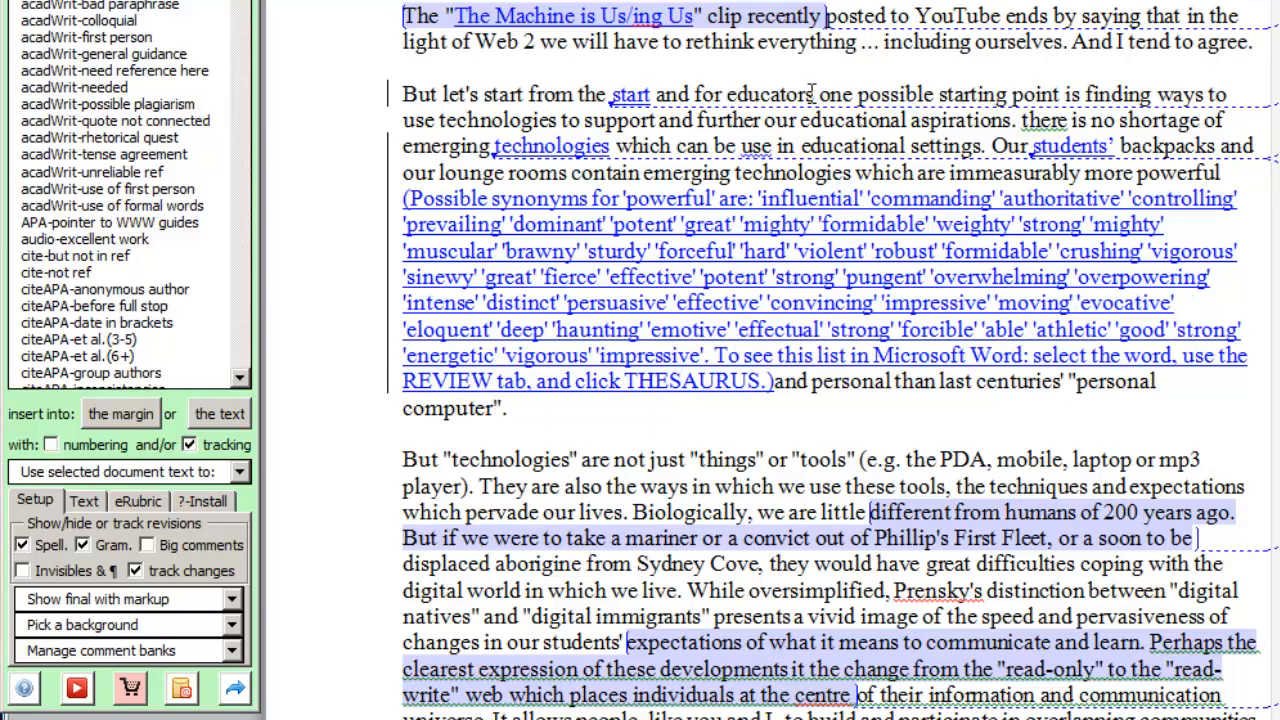
pyautogui.moveTo(984, 130)
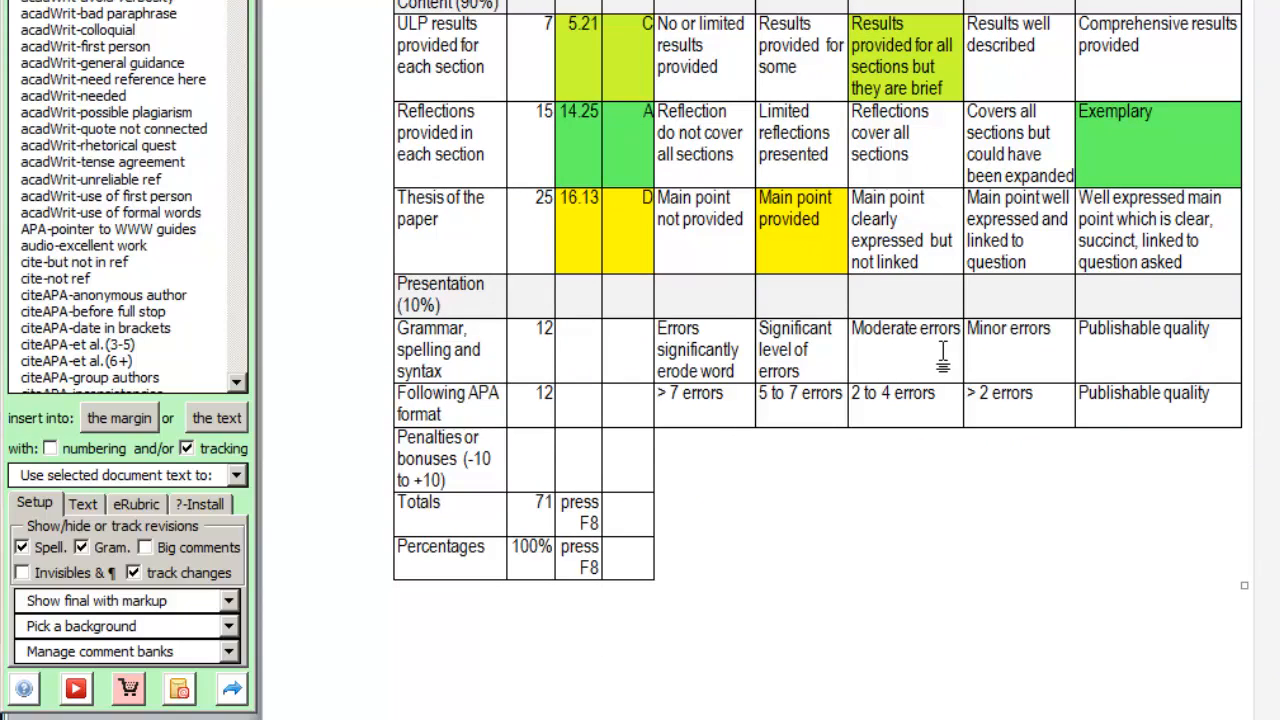
# Grade Grammar as moderate errors and APA as publishable, updating totals to 55.9 and 78.7%
pyautogui.click(904, 348)
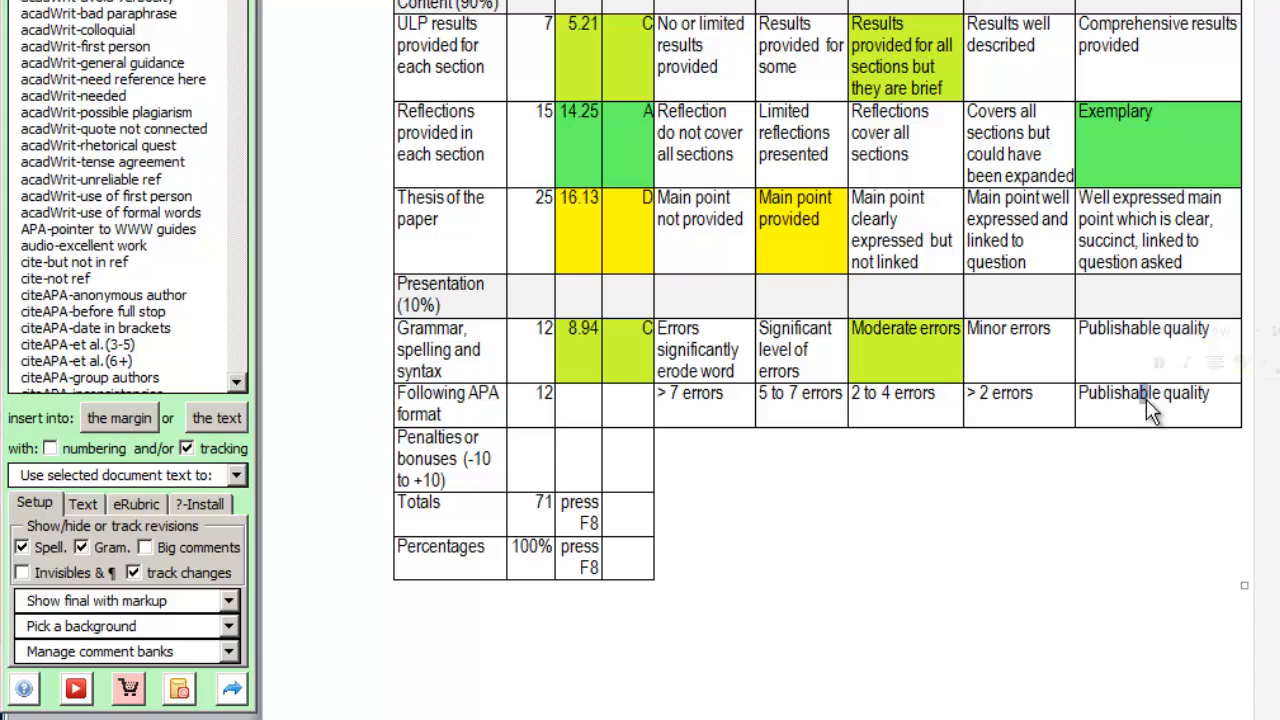
pyautogui.click(1156, 392)
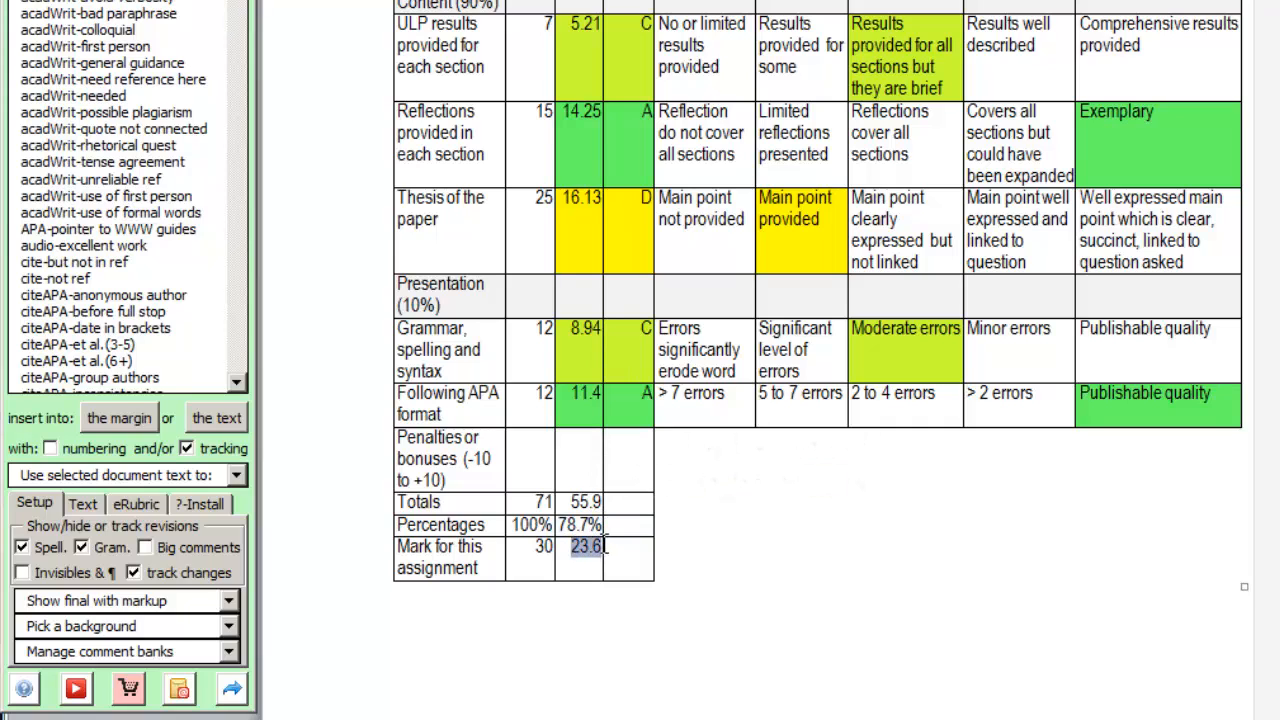
pyautogui.scroll(-3)
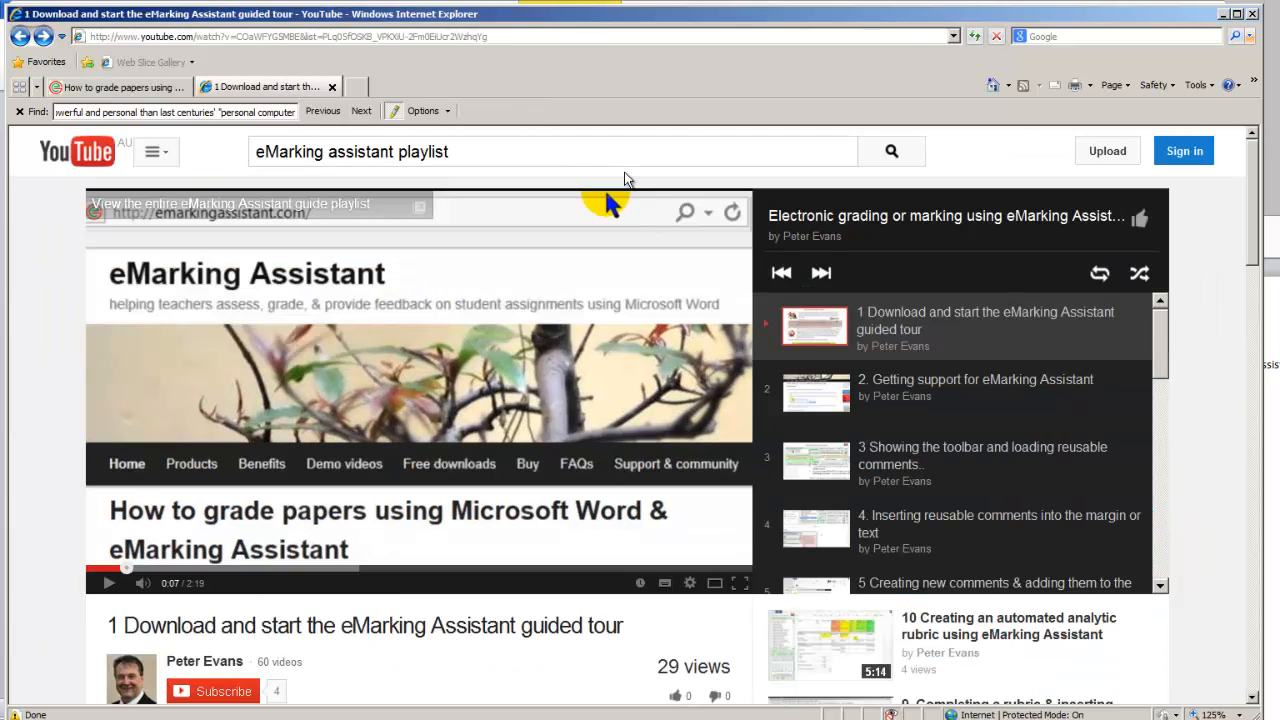
pyautogui.moveTo(790, 110)
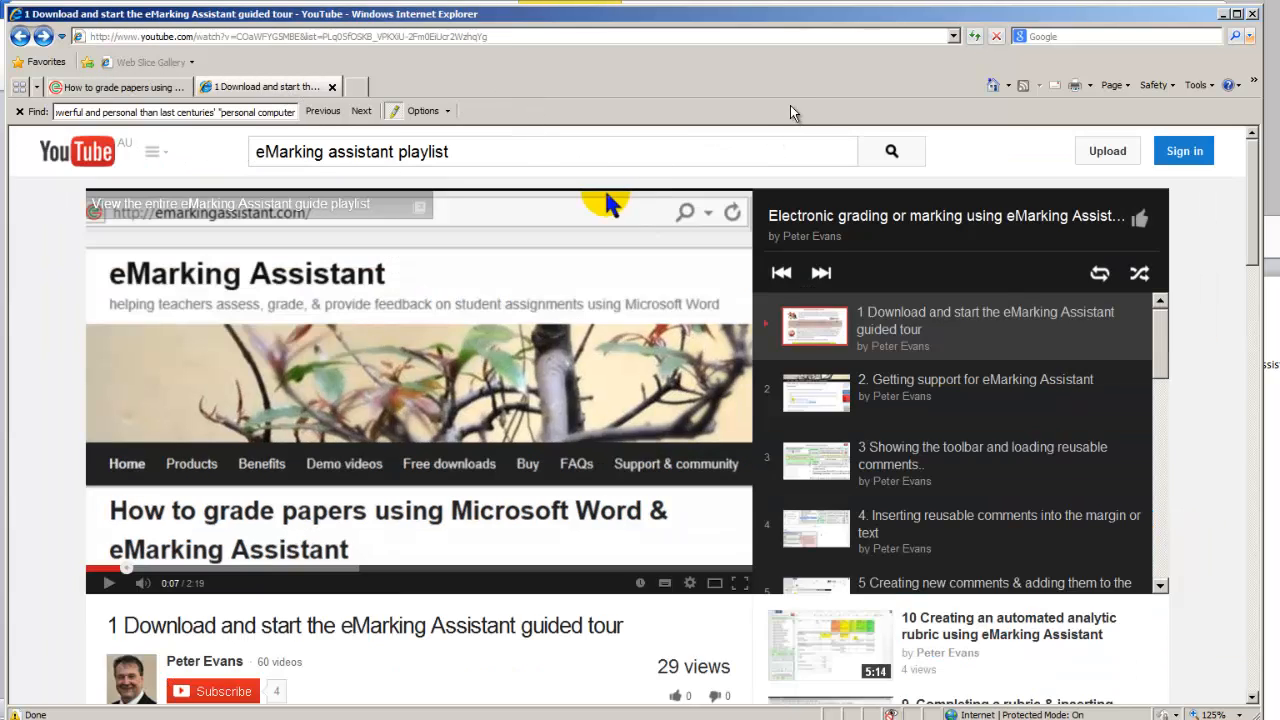